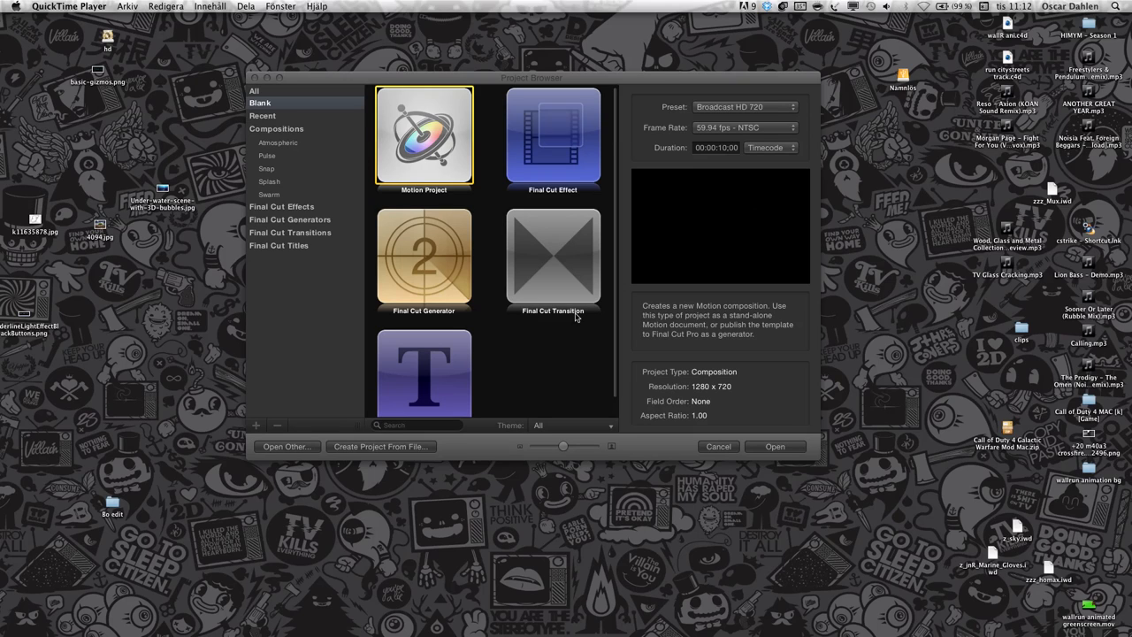
{"action": "mouse_move", "coordinate": [573, 317]}
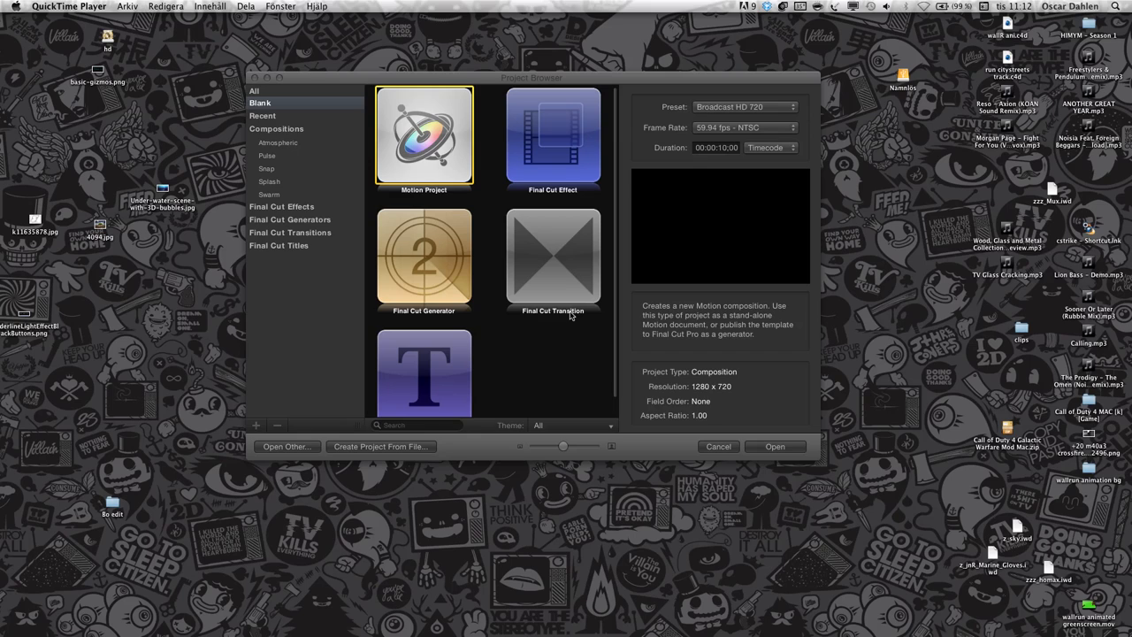
{"action": "mouse_move", "coordinate": [401, 155]}
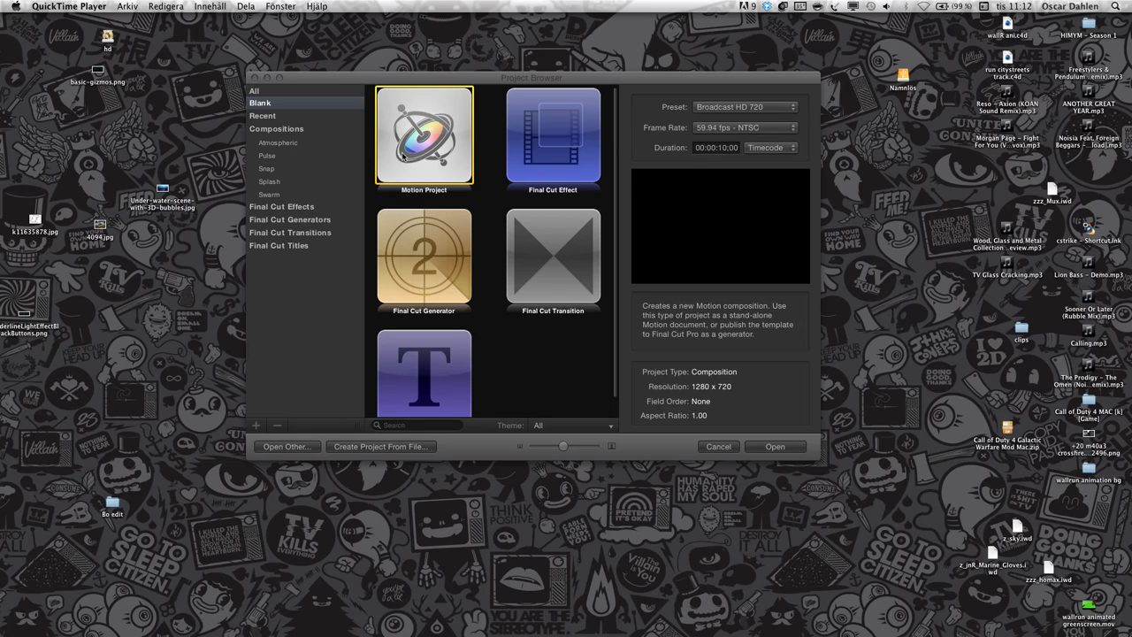
{"action": "mouse_move", "coordinate": [571, 86]}
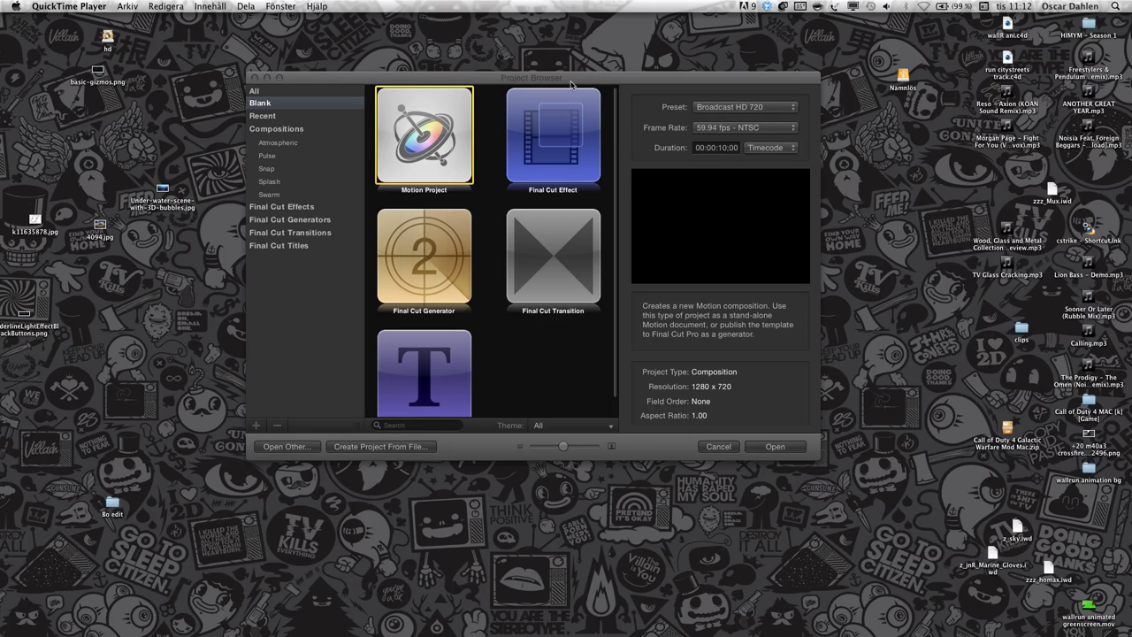
{"action": "mouse_move", "coordinate": [566, 320]}
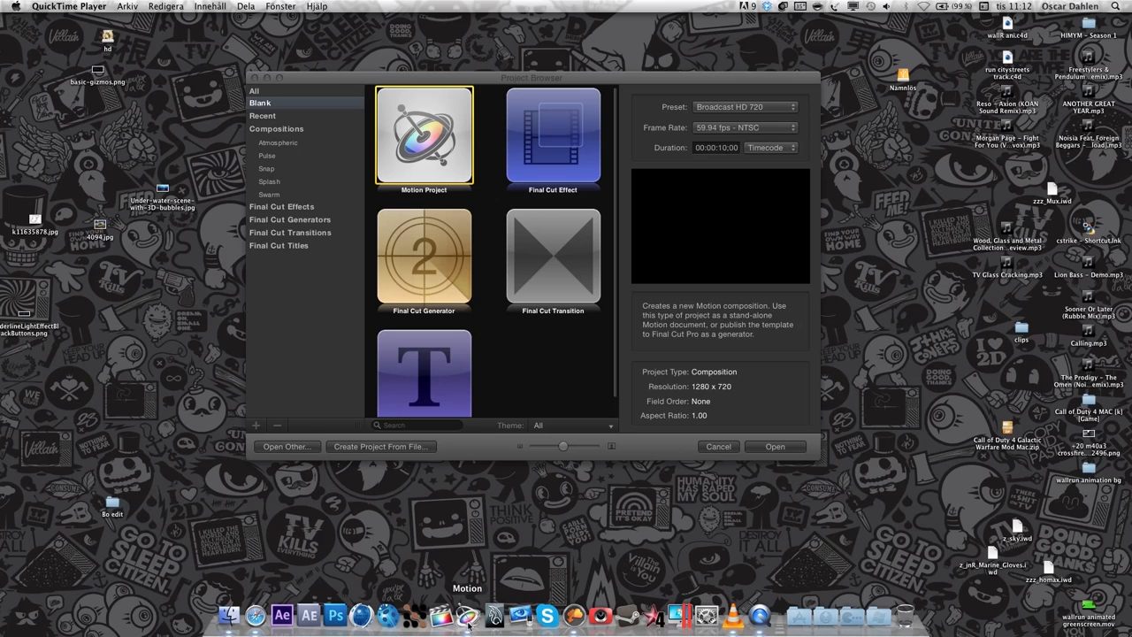
{"action": "mouse_move", "coordinate": [458, 558]}
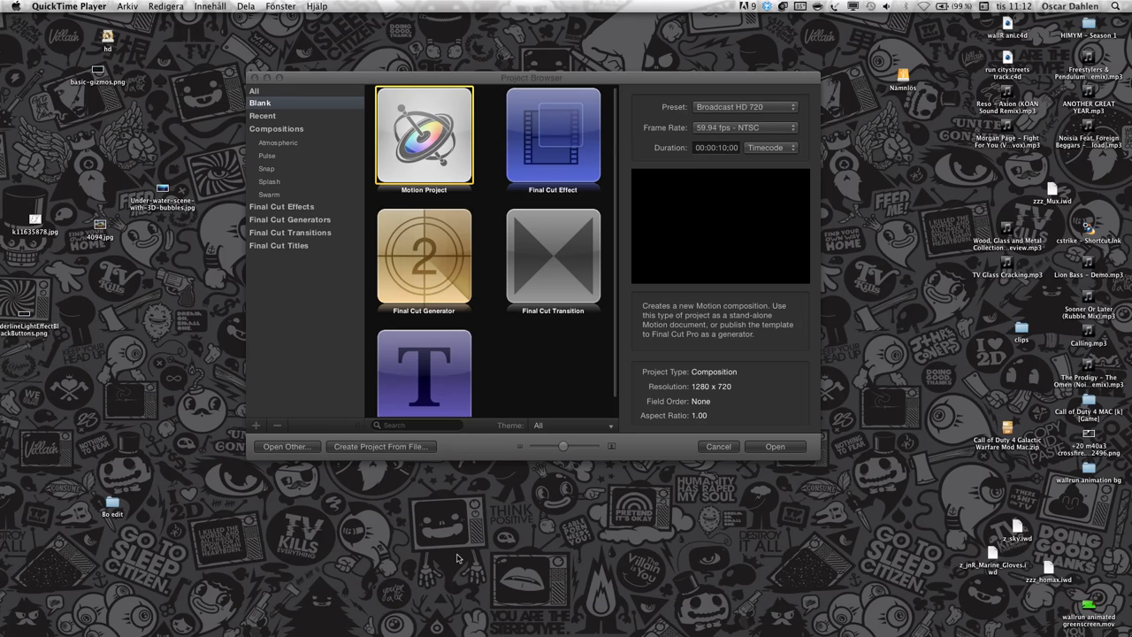
{"action": "mouse_move", "coordinate": [677, 430]}
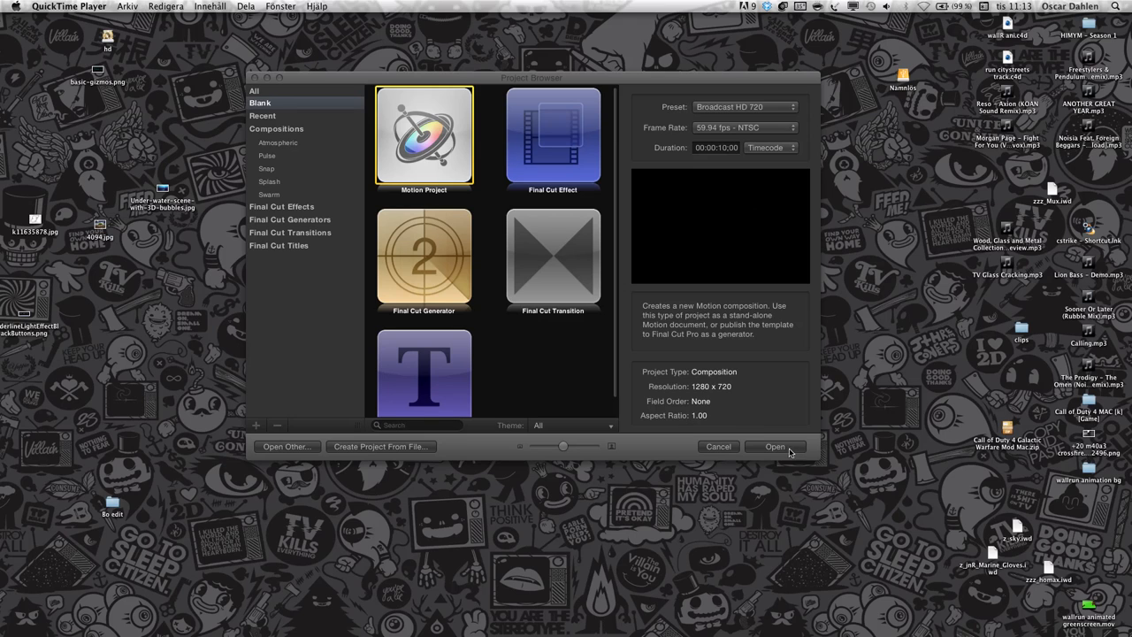
Create the blank Broadcast HD 720 project from the Project Browser
{"action": "left_click", "coordinate": [775, 446]}
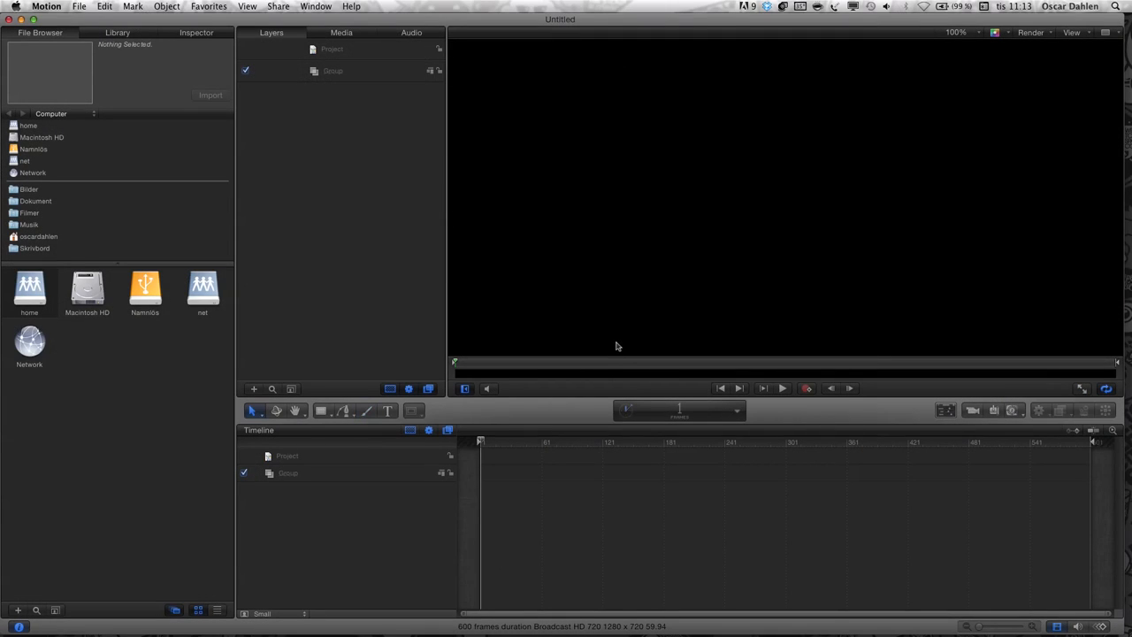
{"action": "mouse_move", "coordinate": [149, 117]}
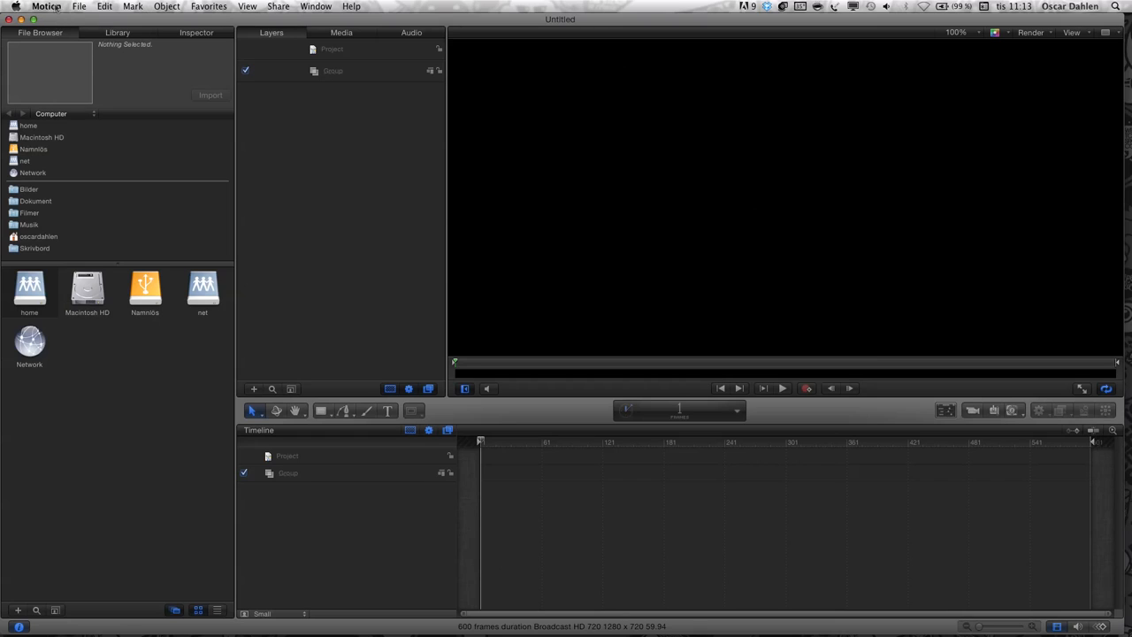
Import from Dokument > Call of Duty 4 > Mods > CoDTVMM > screenshots, with Image Sequence ticked
{"action": "left_click", "coordinate": [79, 6]}
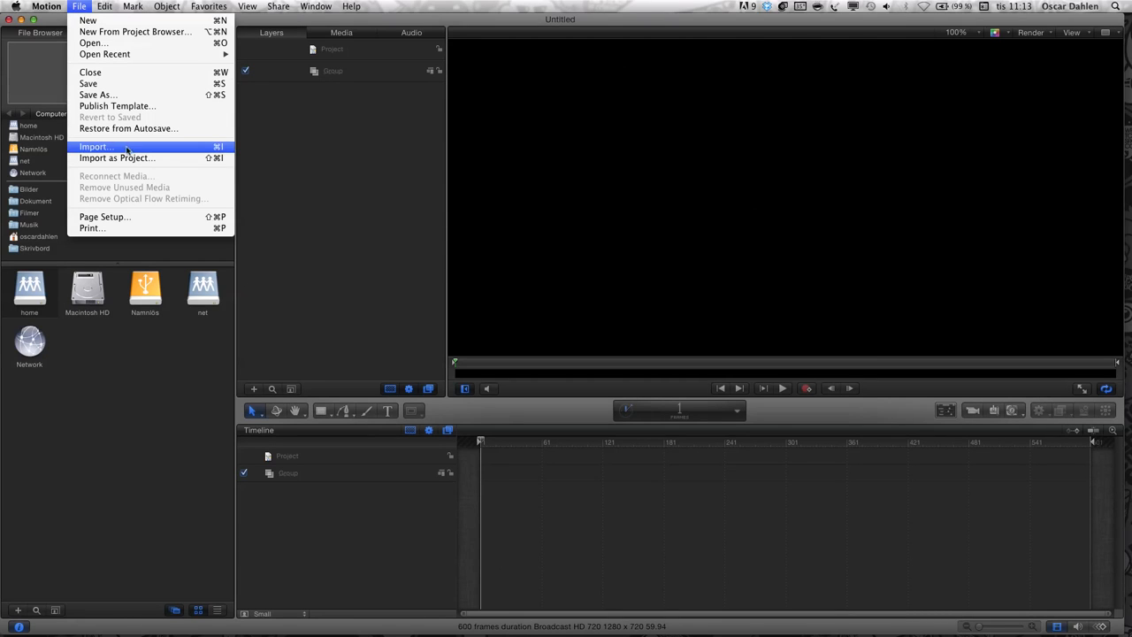
{"action": "left_click", "coordinate": [93, 146]}
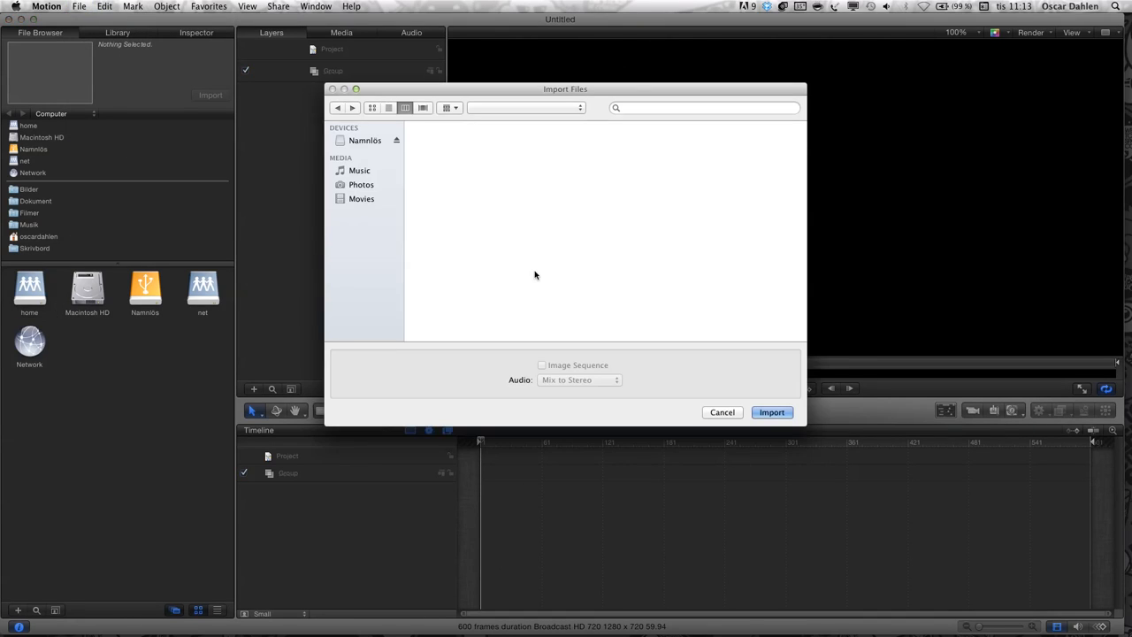
{"action": "left_click", "coordinate": [469, 221]}
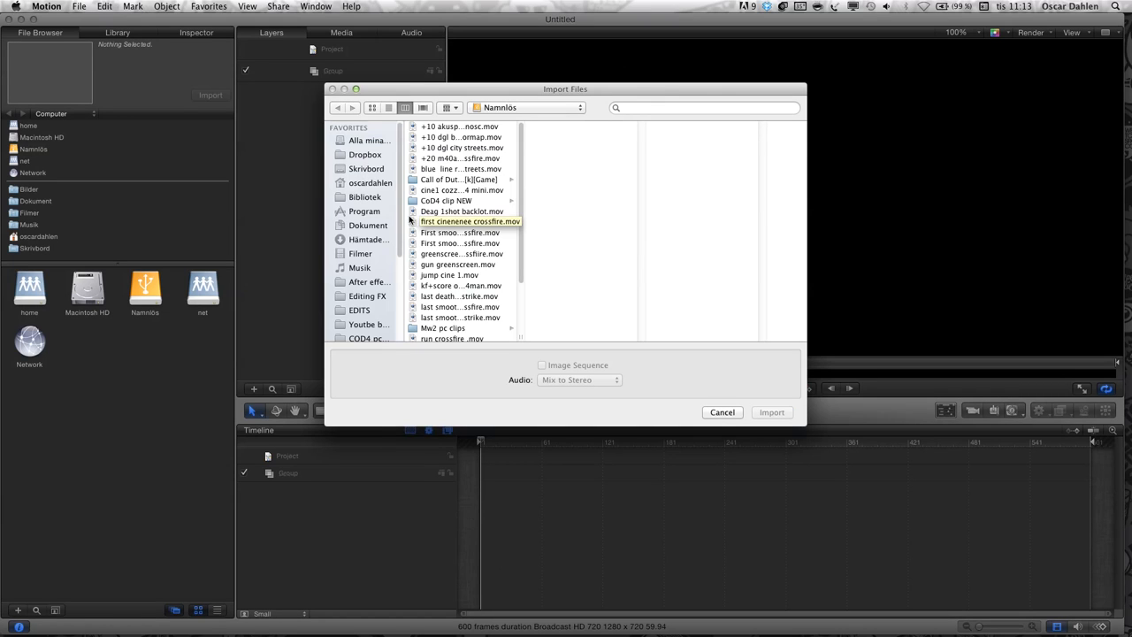
{"action": "left_click", "coordinate": [368, 224]}
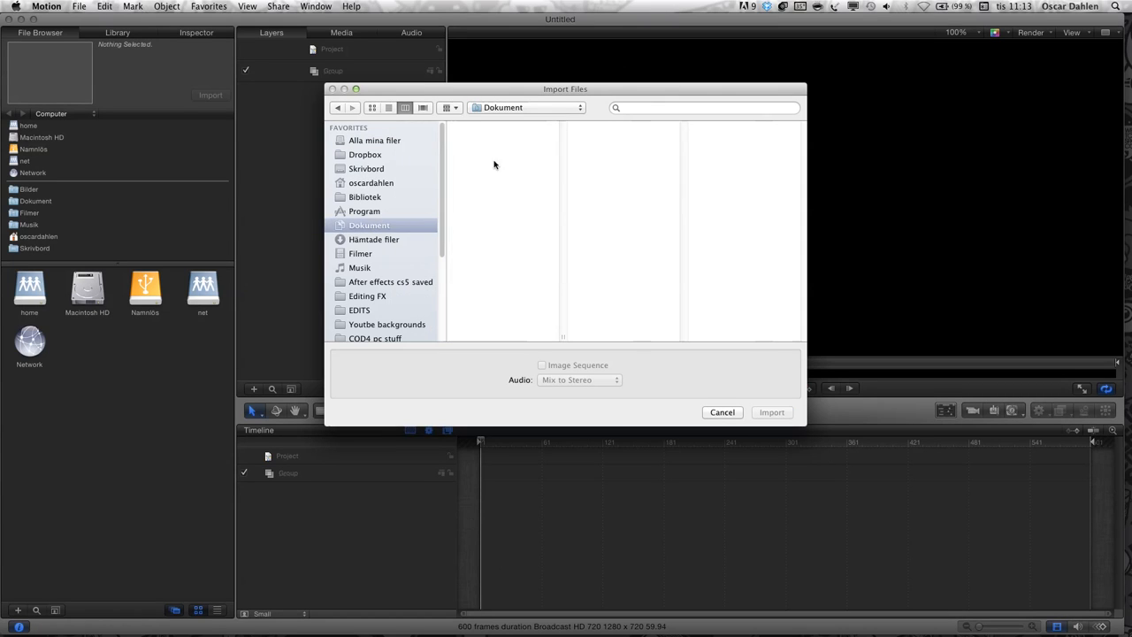
{"action": "left_click", "coordinate": [486, 190]}
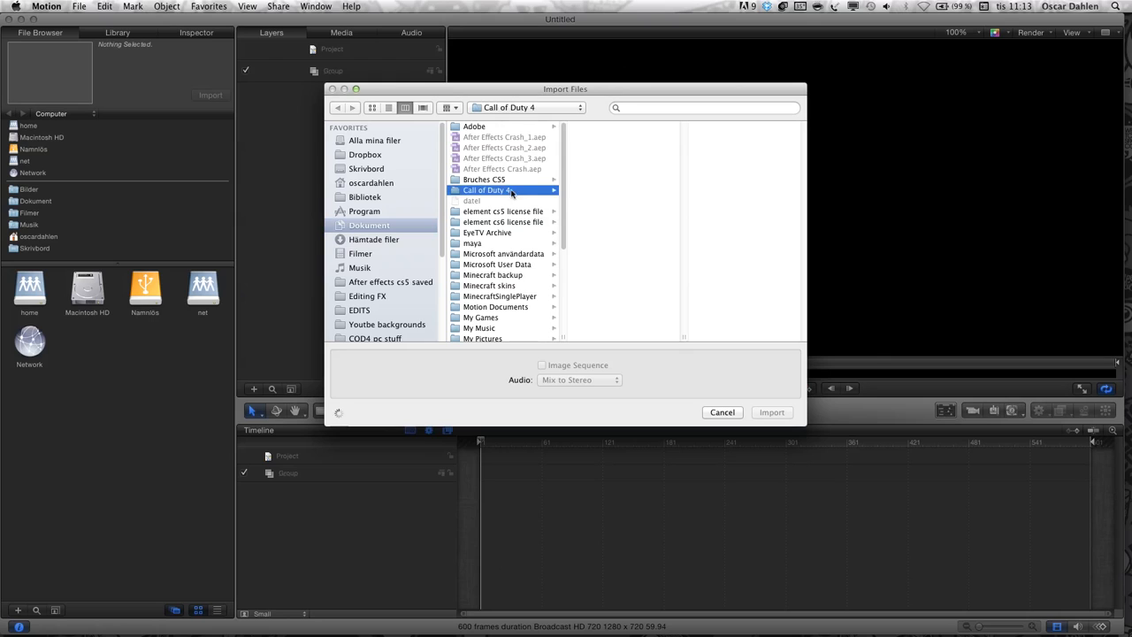
{"action": "left_click", "coordinate": [487, 190]}
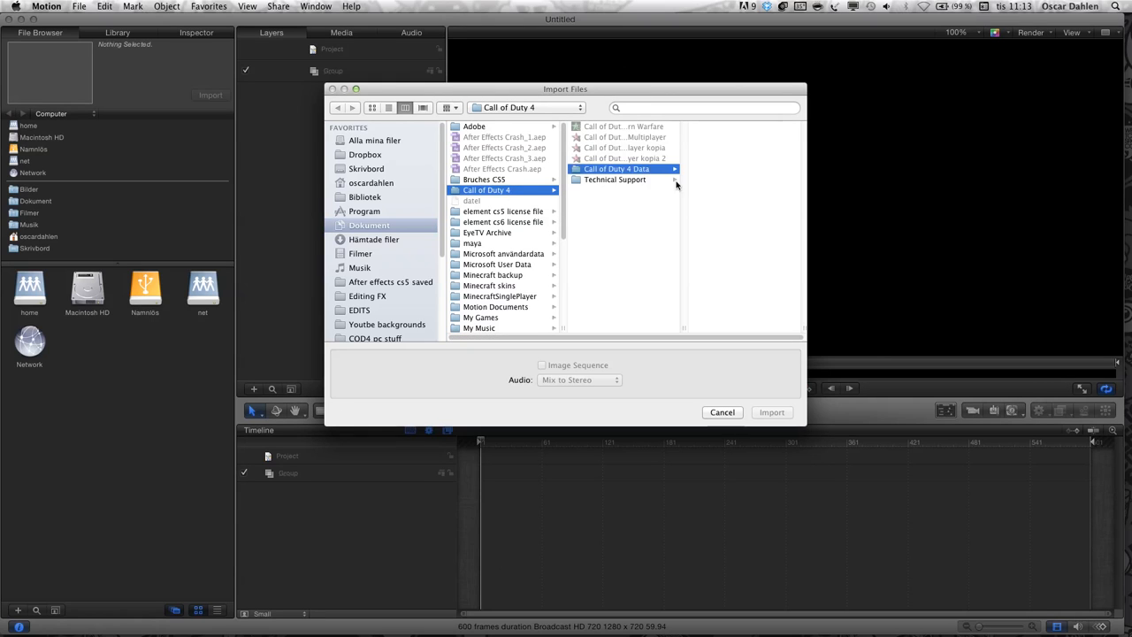
{"action": "left_click", "coordinate": [617, 168]}
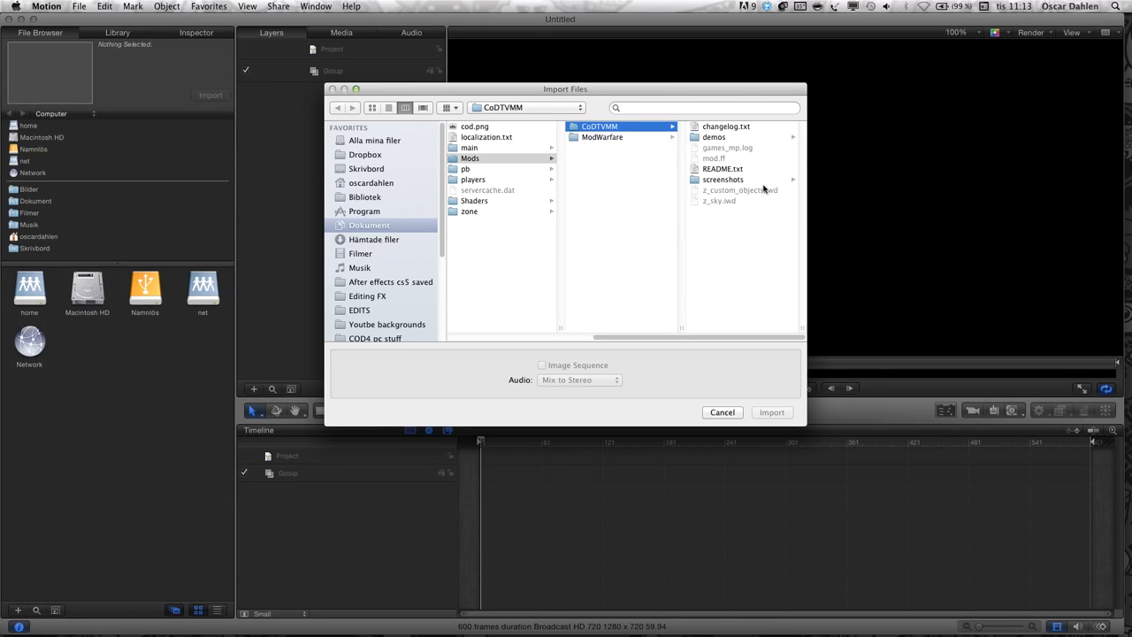
{"action": "left_click", "coordinate": [722, 180]}
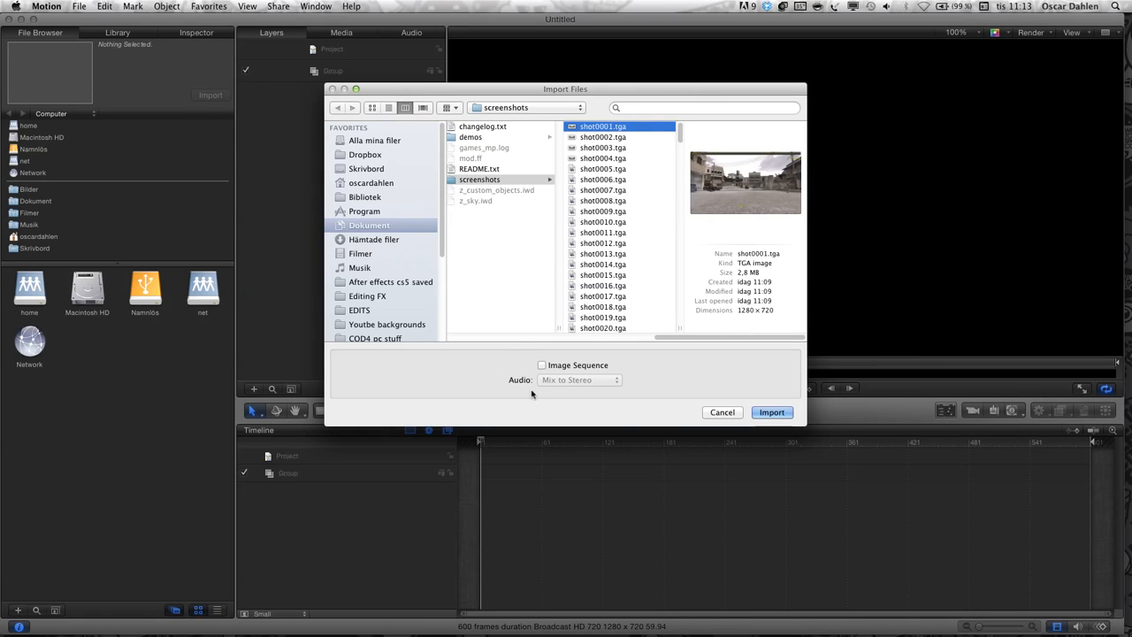
{"action": "left_click", "coordinate": [543, 364]}
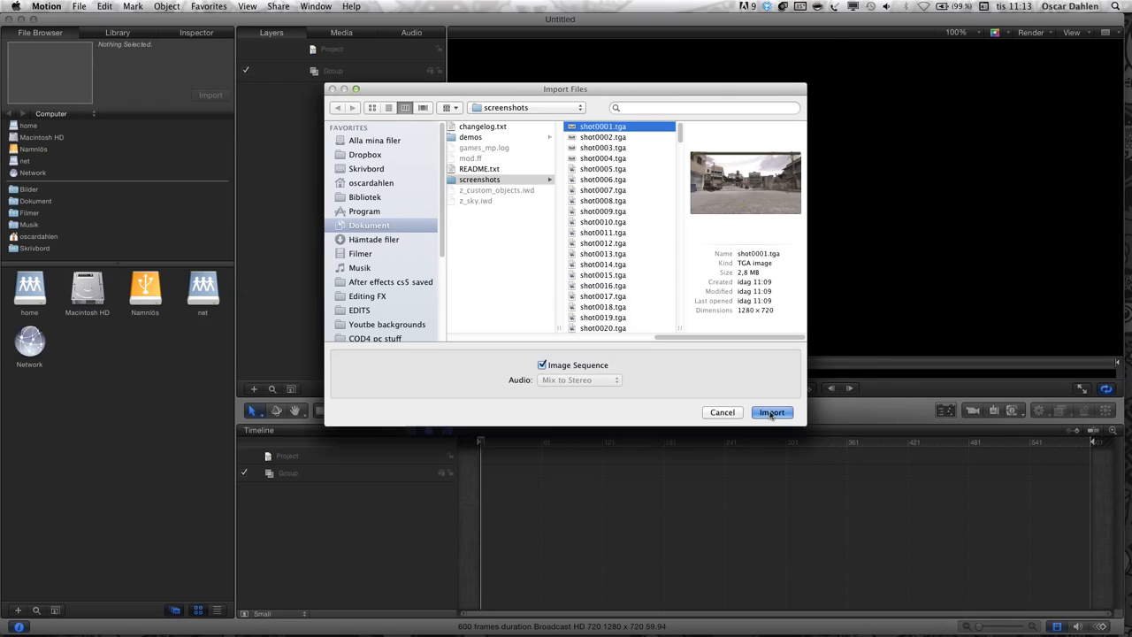
Import the shot[####] TGA frames as one sequence layer in Group_1
{"action": "left_click", "coordinate": [771, 412]}
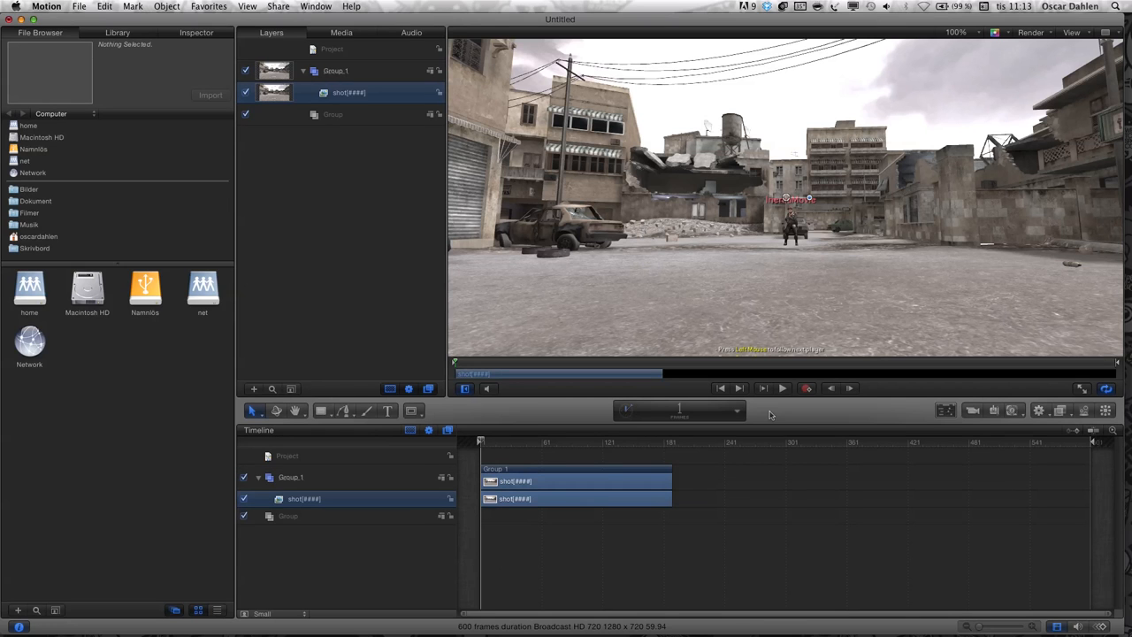
{"action": "right_click", "coordinate": [741, 504]}
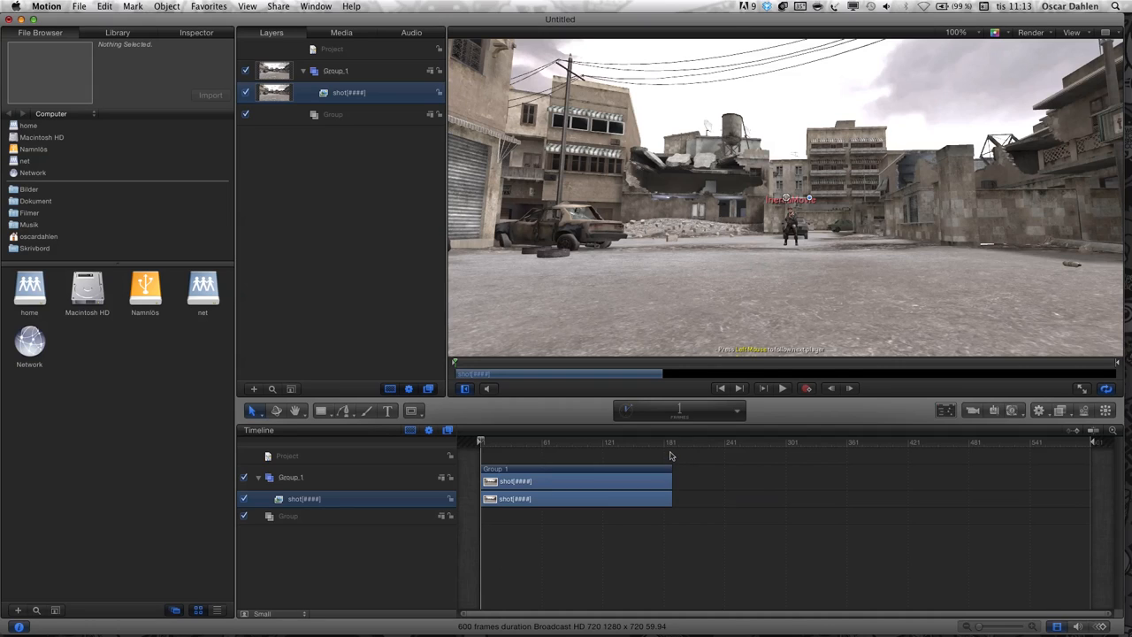
{"action": "mouse_move", "coordinate": [595, 459]}
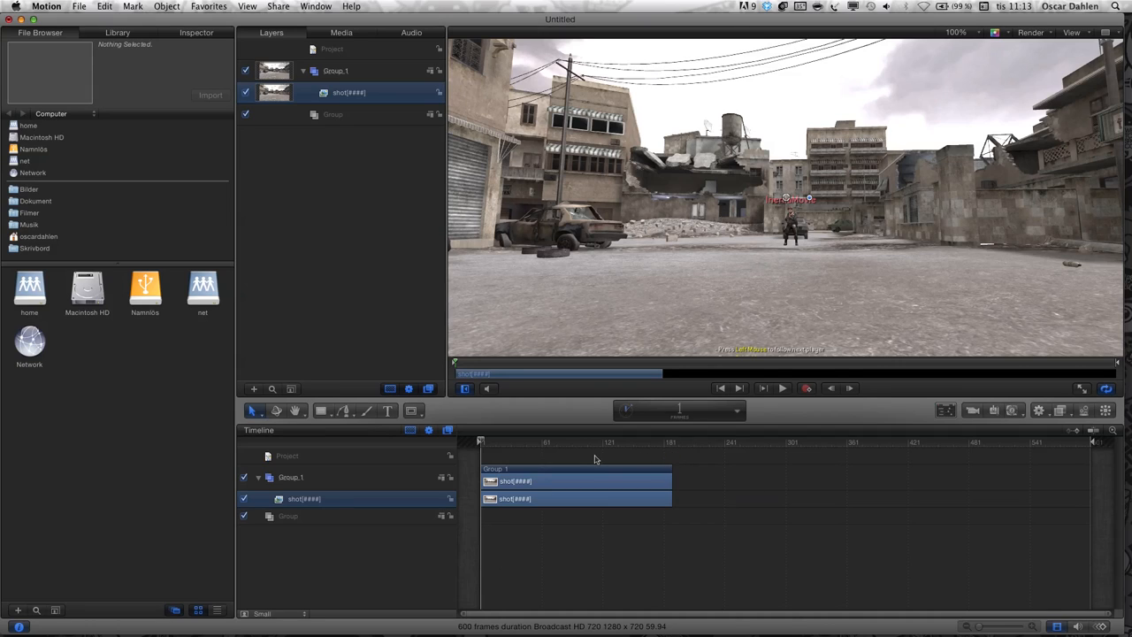
{"action": "mouse_move", "coordinate": [592, 317]}
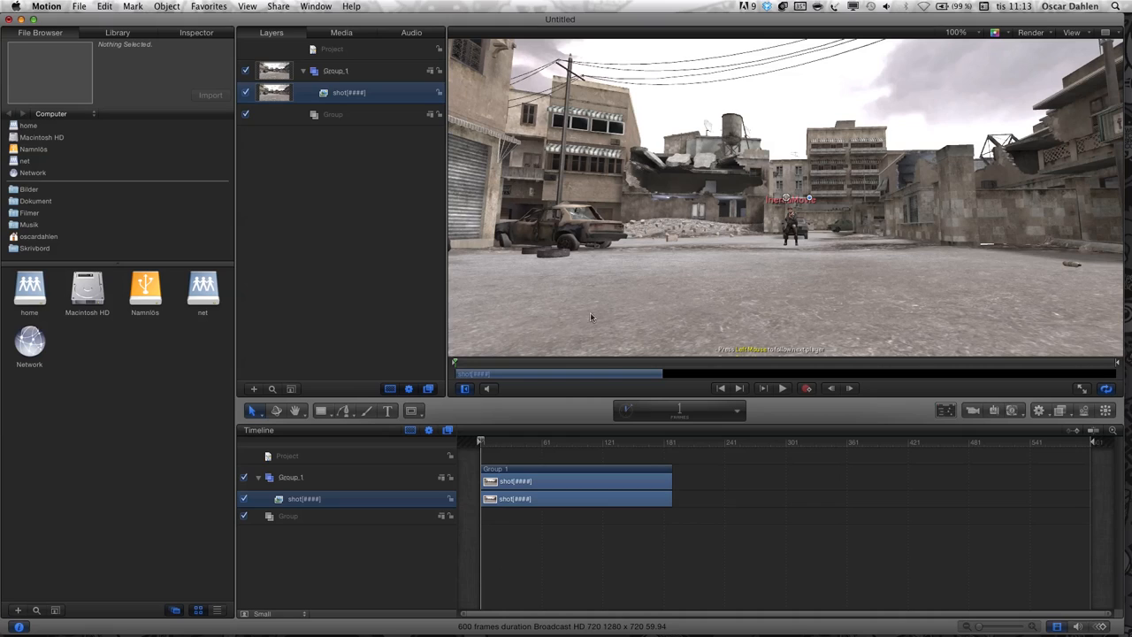
{"action": "mouse_move", "coordinate": [628, 416]}
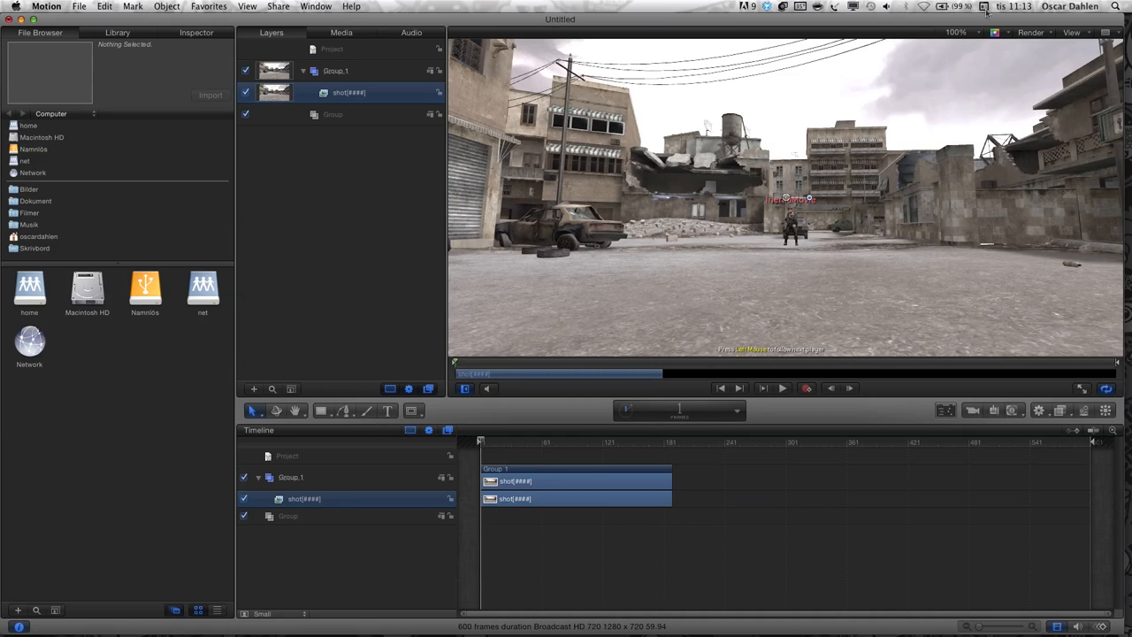
{"action": "mouse_move", "coordinate": [975, 75]}
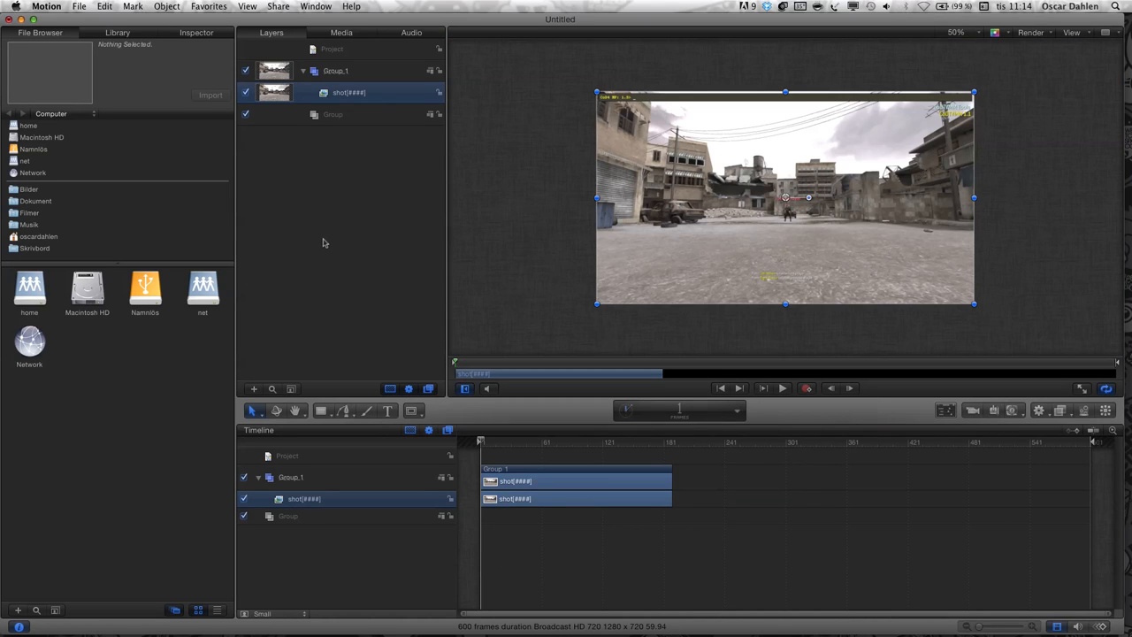
{"action": "mouse_move", "coordinate": [483, 461]}
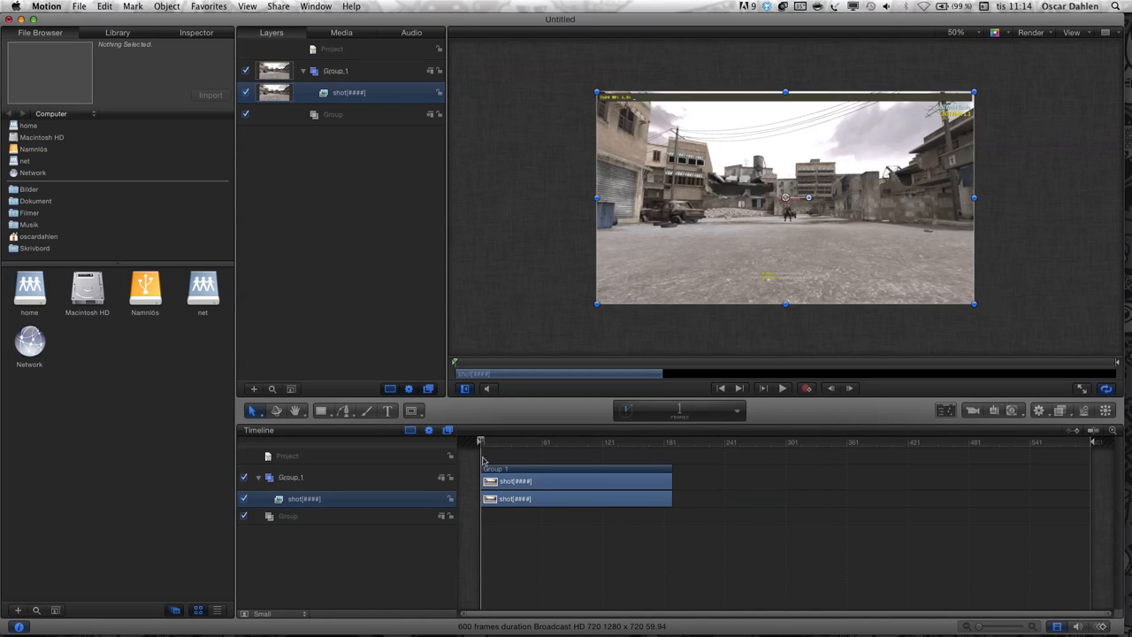
{"action": "mouse_move", "coordinate": [508, 453]}
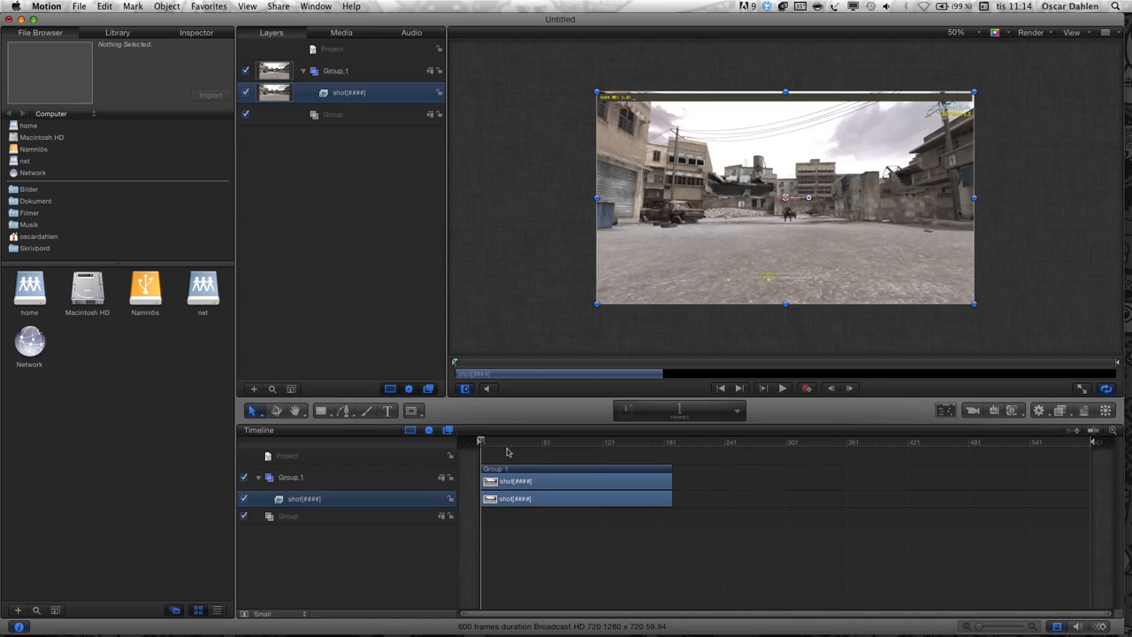
{"action": "mouse_move", "coordinate": [507, 453]}
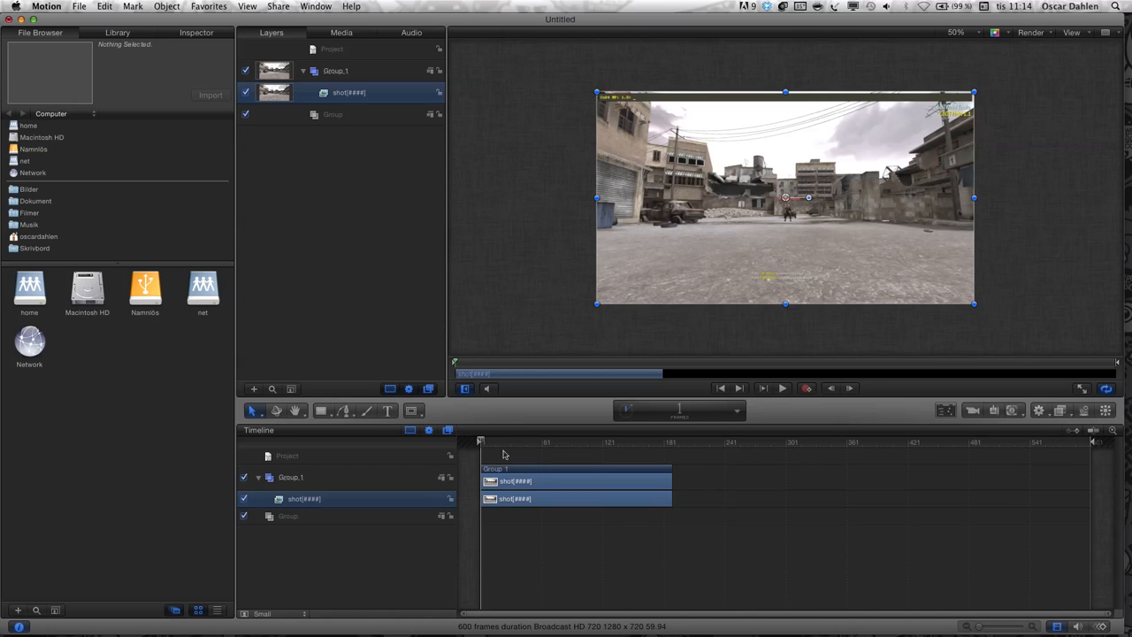
{"action": "mouse_move", "coordinate": [133, 197]}
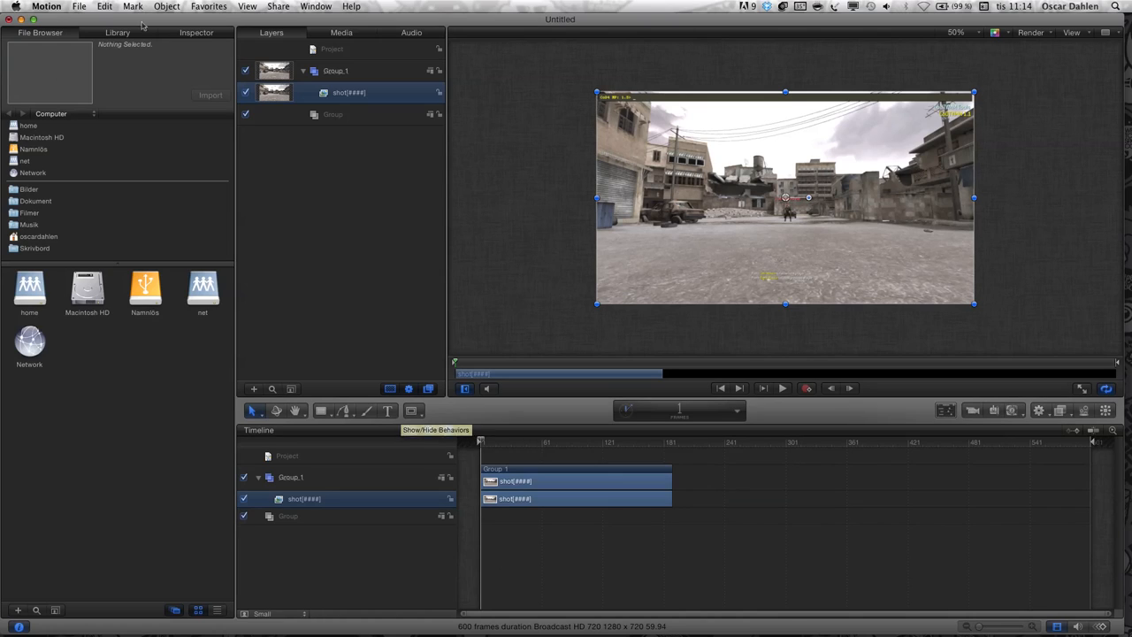
{"action": "mouse_move", "coordinate": [749, 520]}
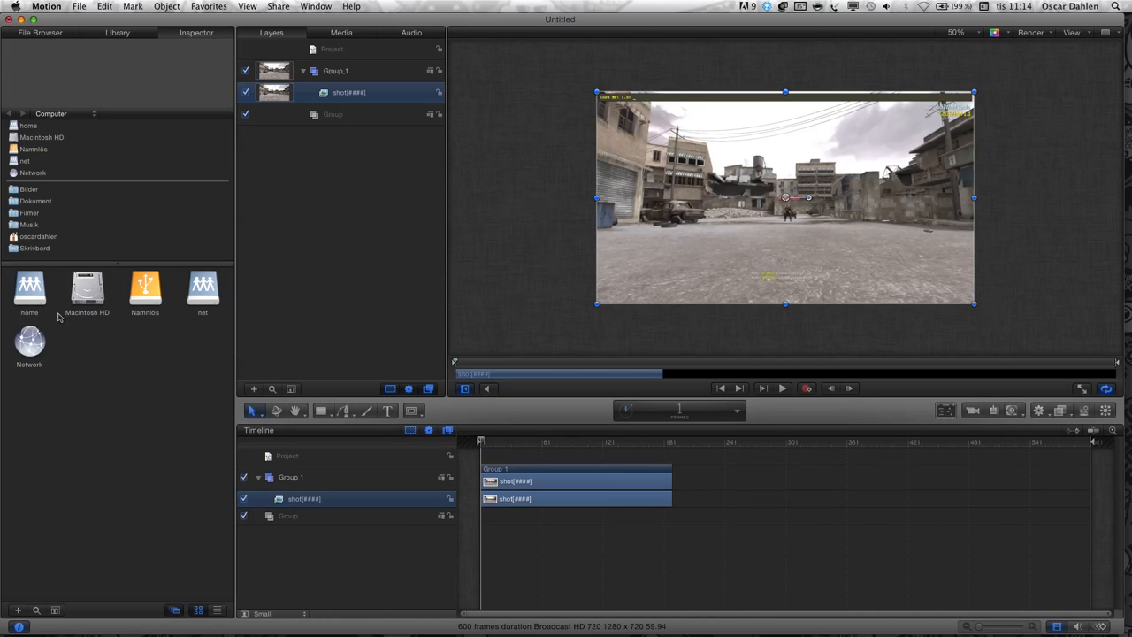
Set the shot sequence's Timing Speed to 50% in the Inspector Properties
{"action": "left_click", "coordinate": [197, 33]}
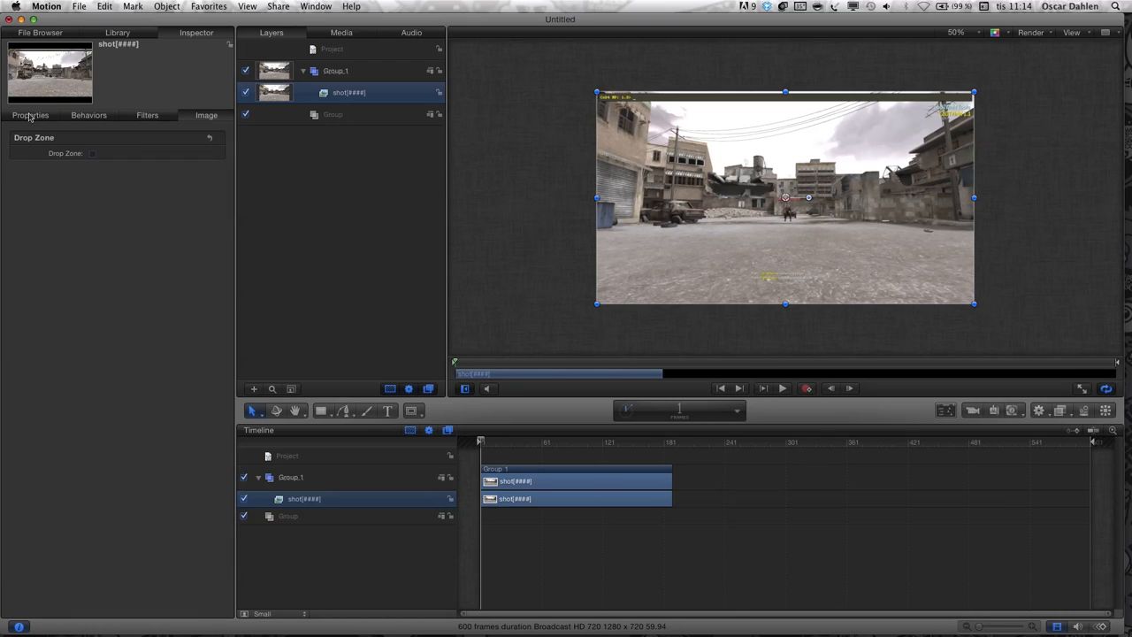
{"action": "left_click", "coordinate": [30, 115]}
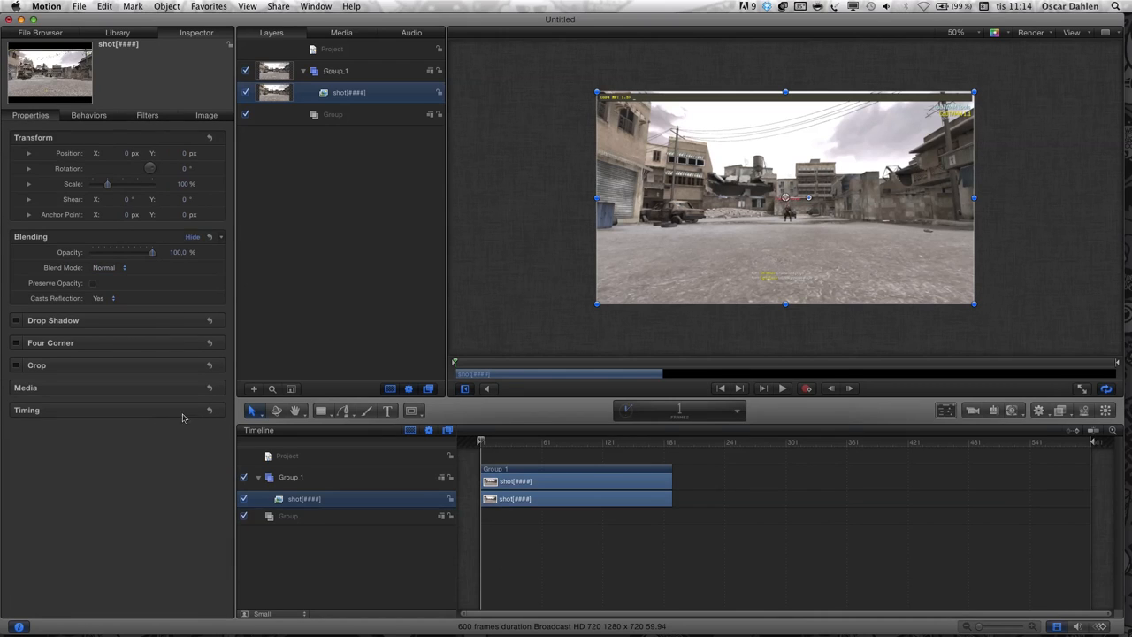
{"action": "left_click", "coordinate": [27, 410]}
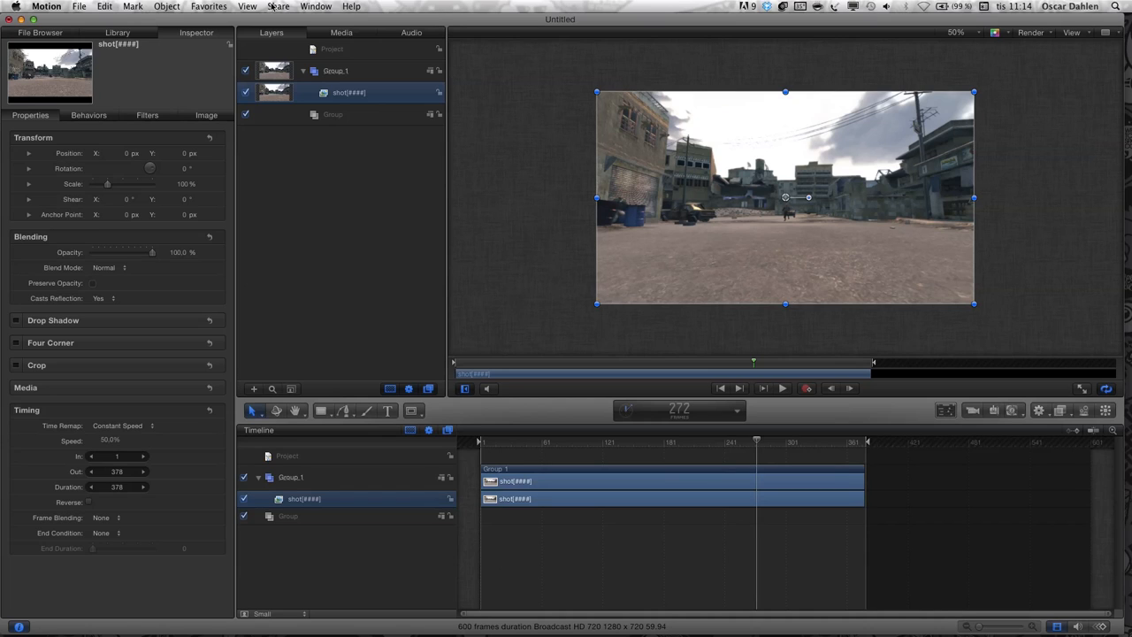
{"action": "left_click", "coordinate": [278, 7]}
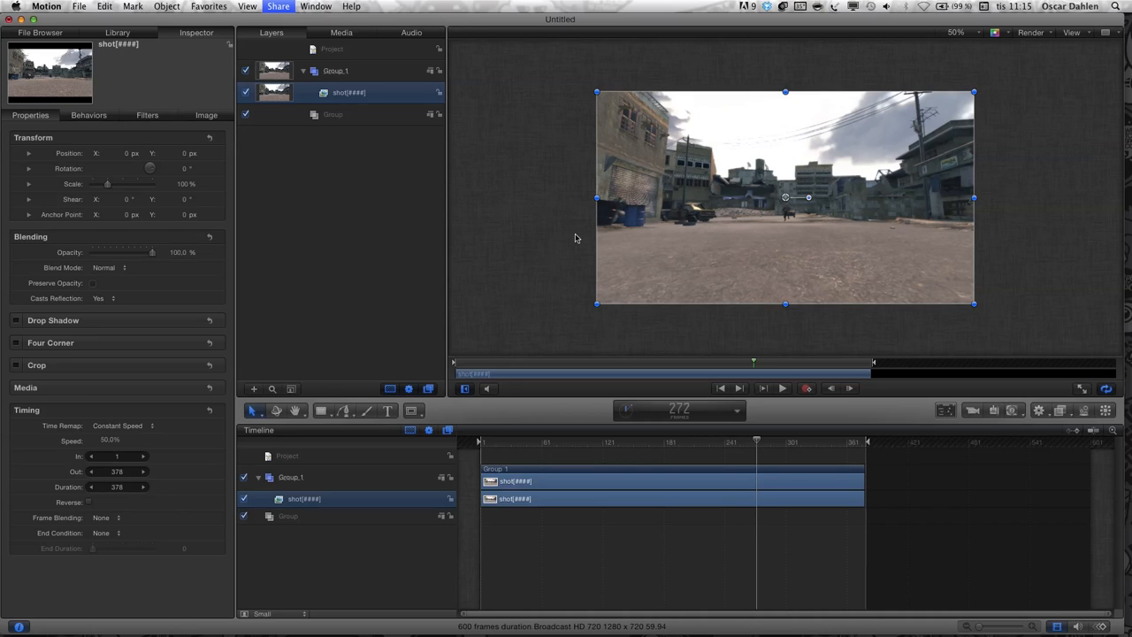
Choose Share > Export Movie to bring up the QuickTime export settings
{"action": "left_click", "coordinate": [277, 6]}
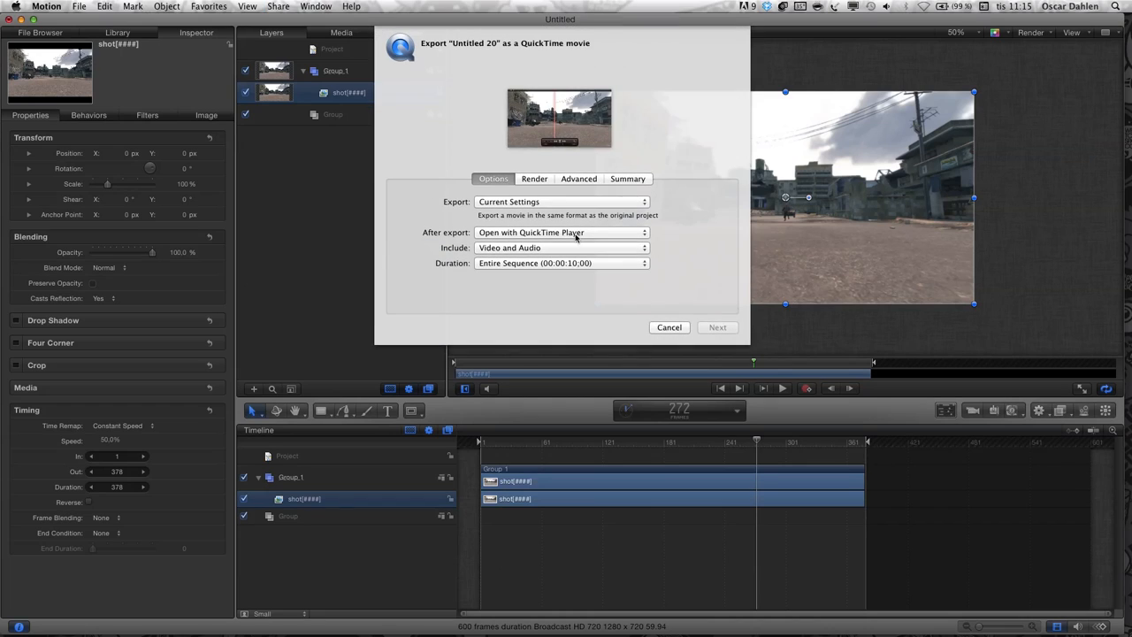
Set export Duration to In/Out Points, Include to Video only, After export to Do Nothing
{"action": "left_click", "coordinate": [562, 263]}
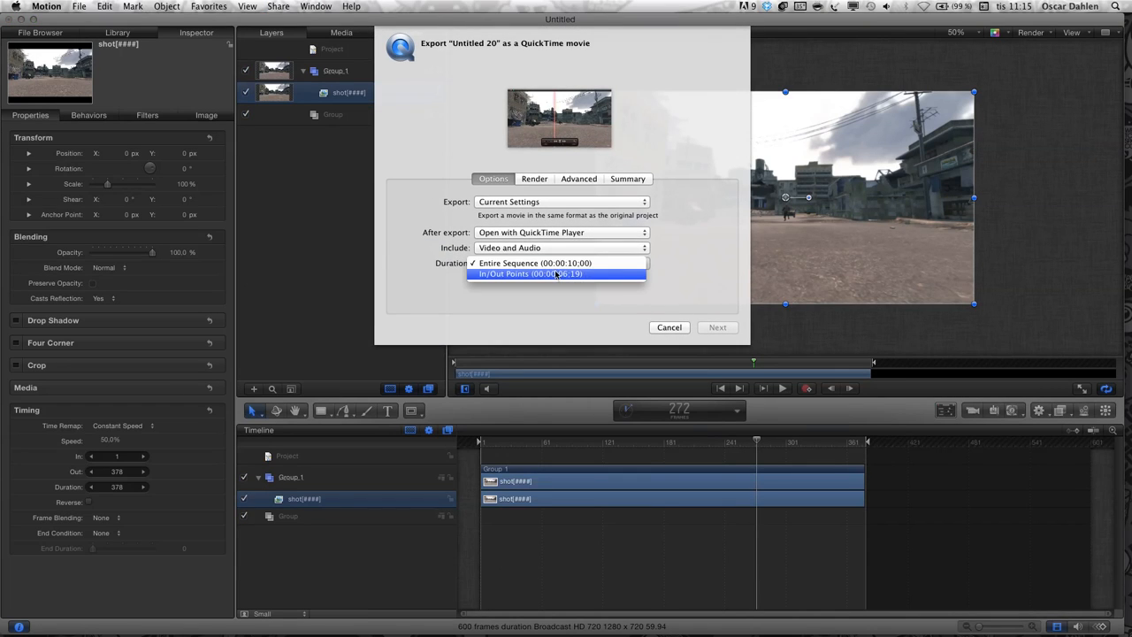
{"action": "left_click", "coordinate": [555, 273]}
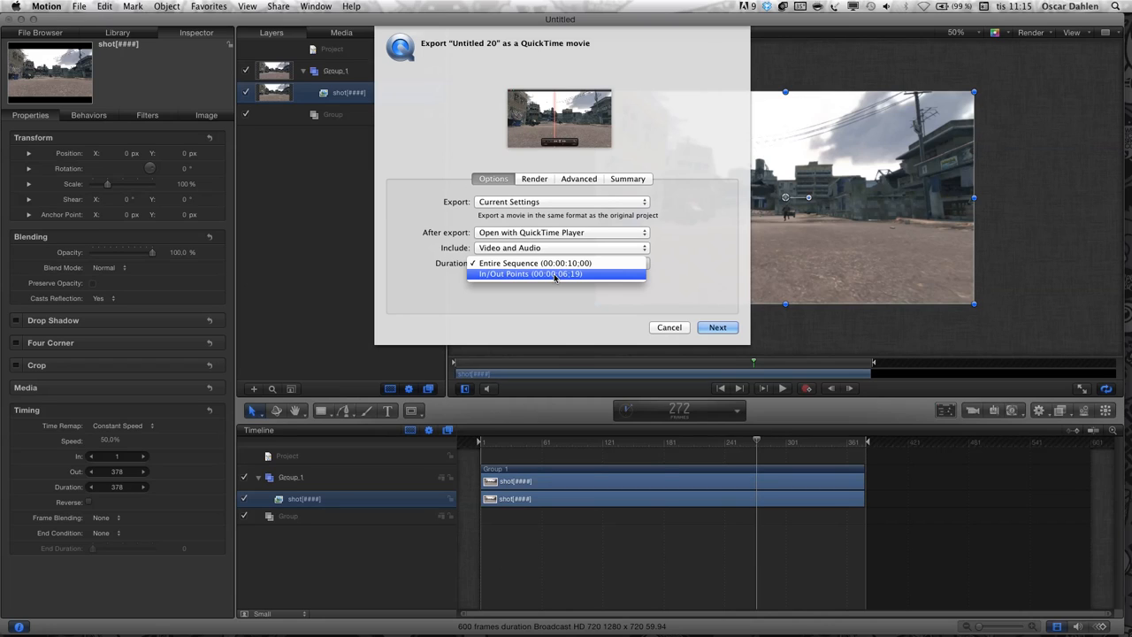
{"action": "left_click", "coordinate": [529, 274]}
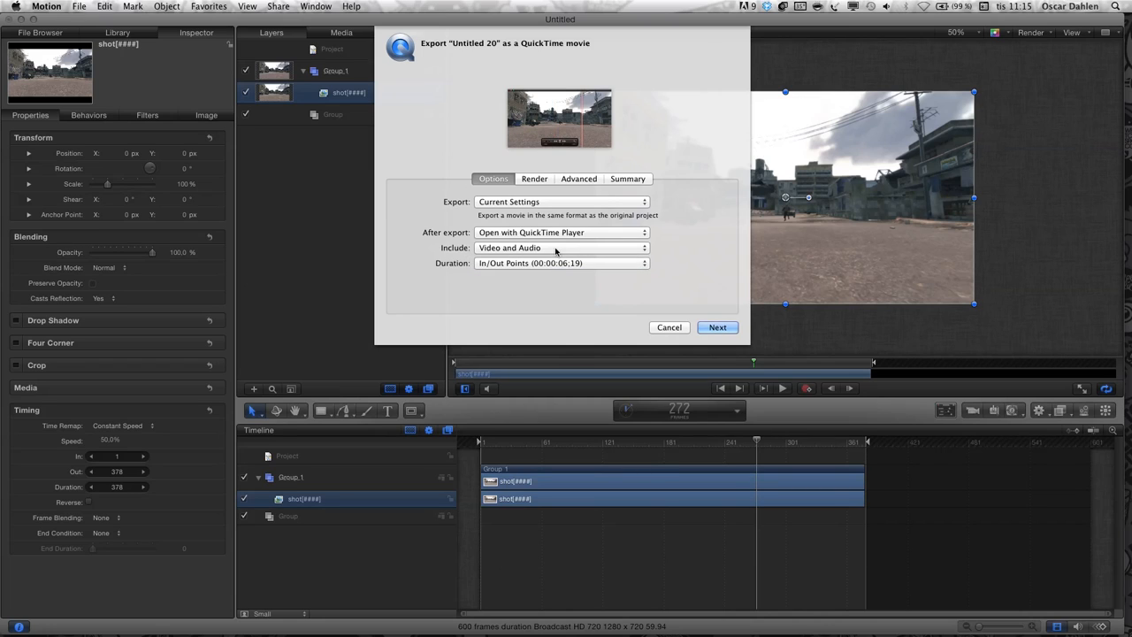
{"action": "left_click", "coordinate": [562, 248]}
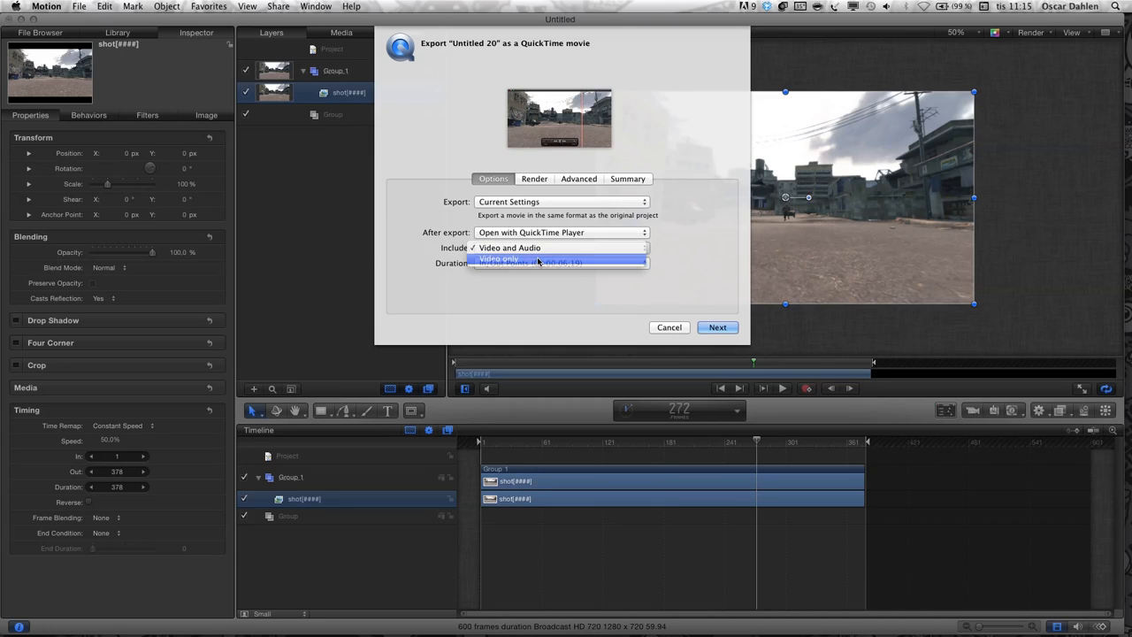
{"action": "left_click", "coordinate": [500, 258]}
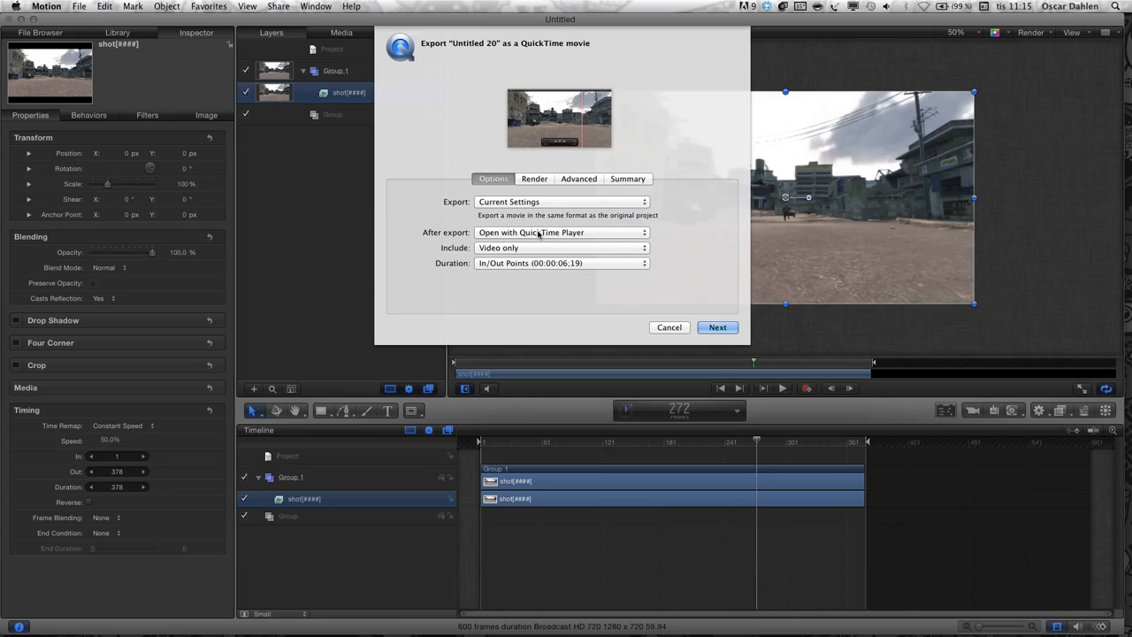
{"action": "mouse_move", "coordinate": [538, 236]}
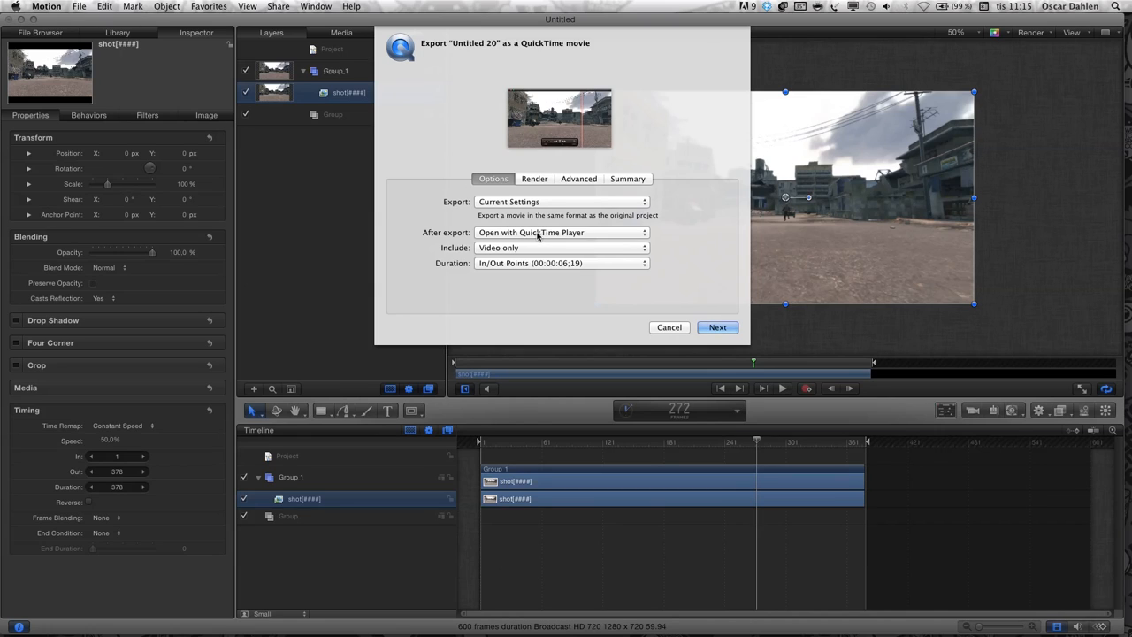
{"action": "left_click", "coordinate": [562, 232]}
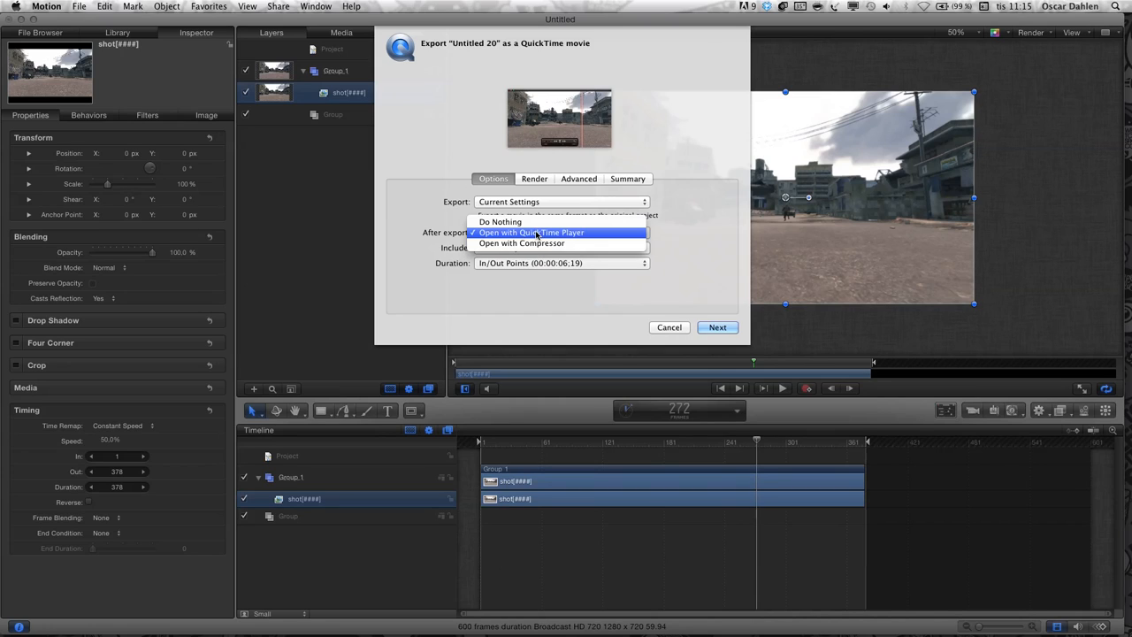
{"action": "mouse_move", "coordinate": [500, 222]}
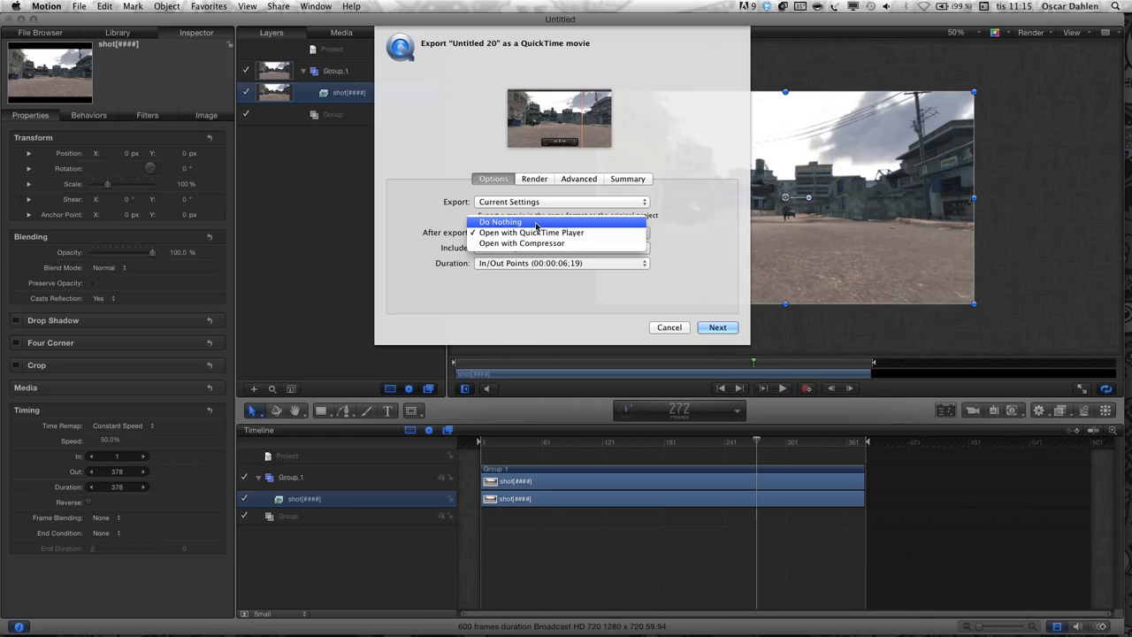
{"action": "left_click", "coordinate": [501, 221]}
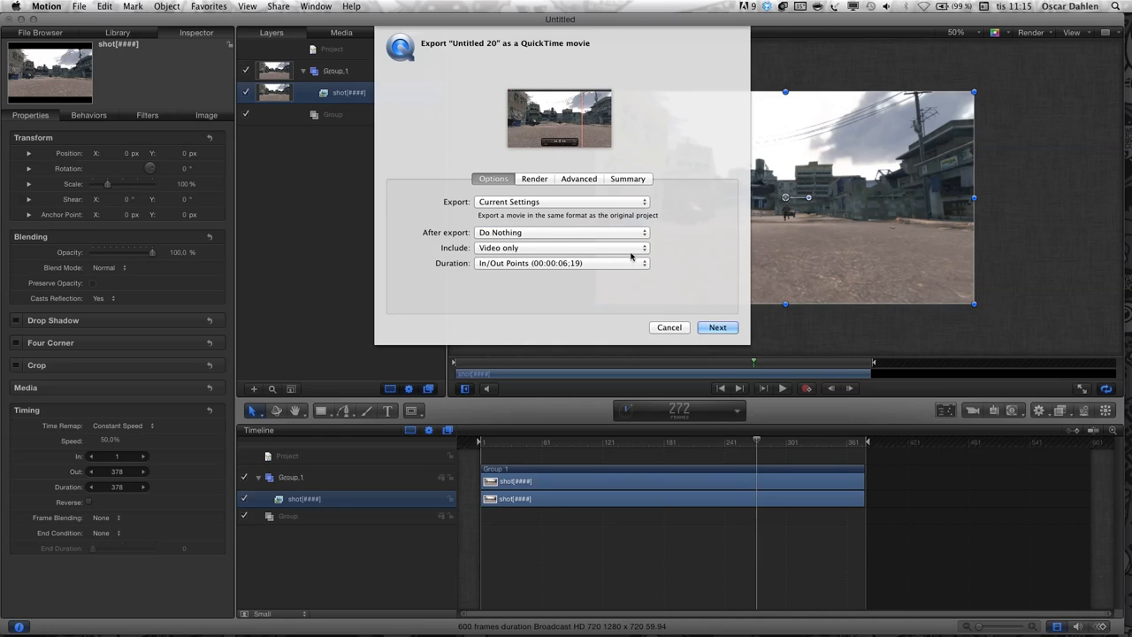
{"action": "mouse_move", "coordinate": [586, 281]}
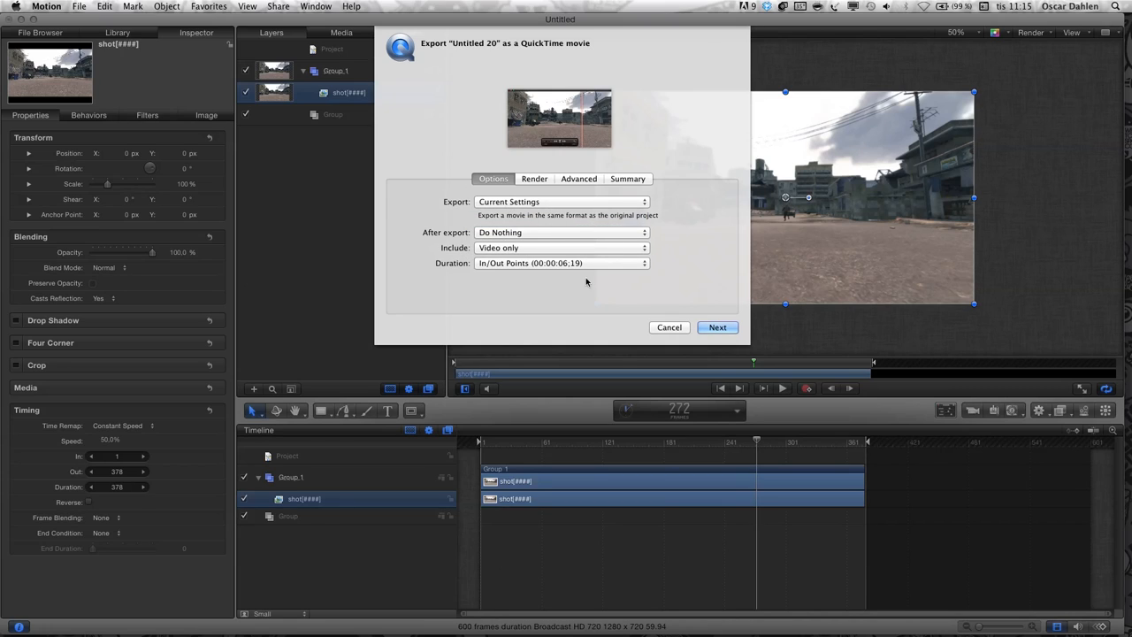
{"action": "mouse_move", "coordinate": [717, 358]}
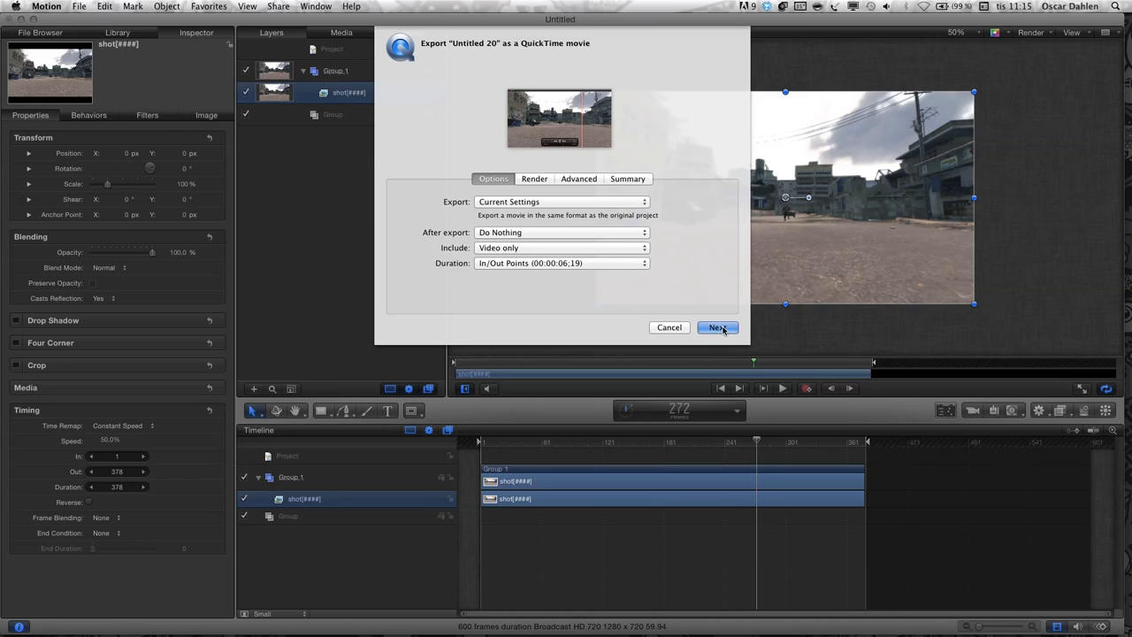
Save the movie as 'runing dudeeee.mov' in Skrivbord and start rendering
{"action": "left_click", "coordinate": [716, 327]}
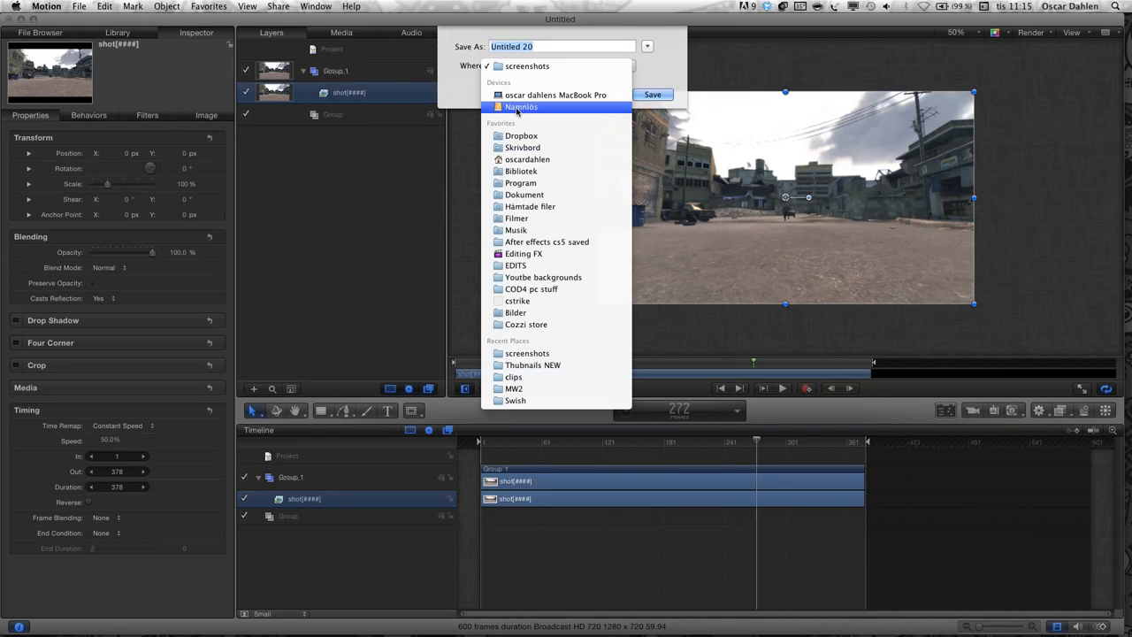
{"action": "left_click", "coordinate": [523, 147]}
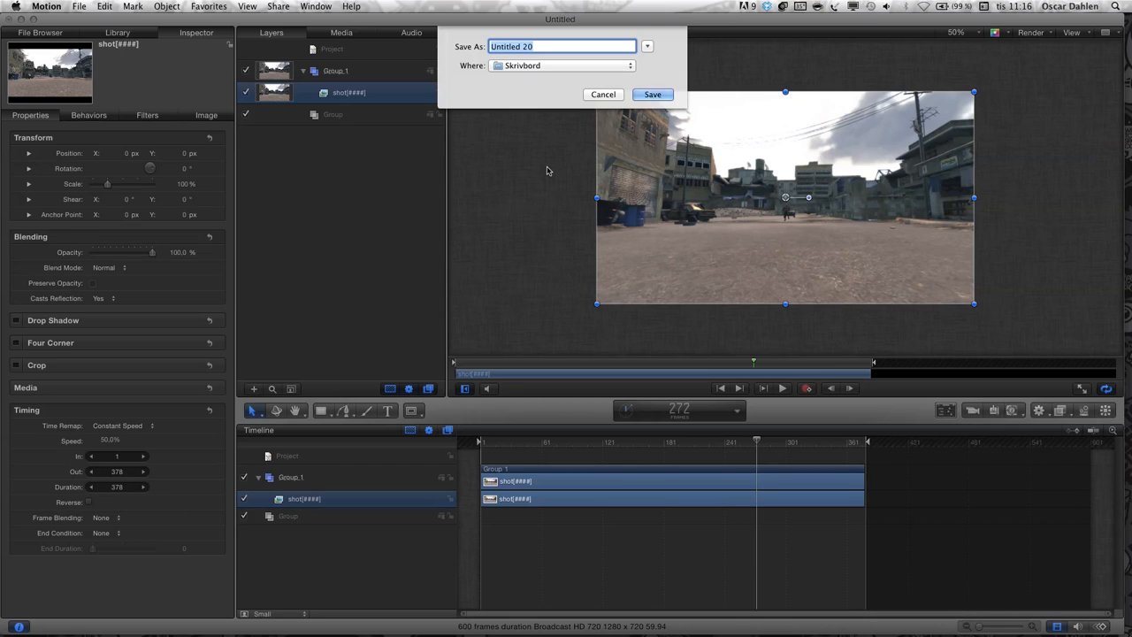
{"action": "type", "text": "runing dud"}
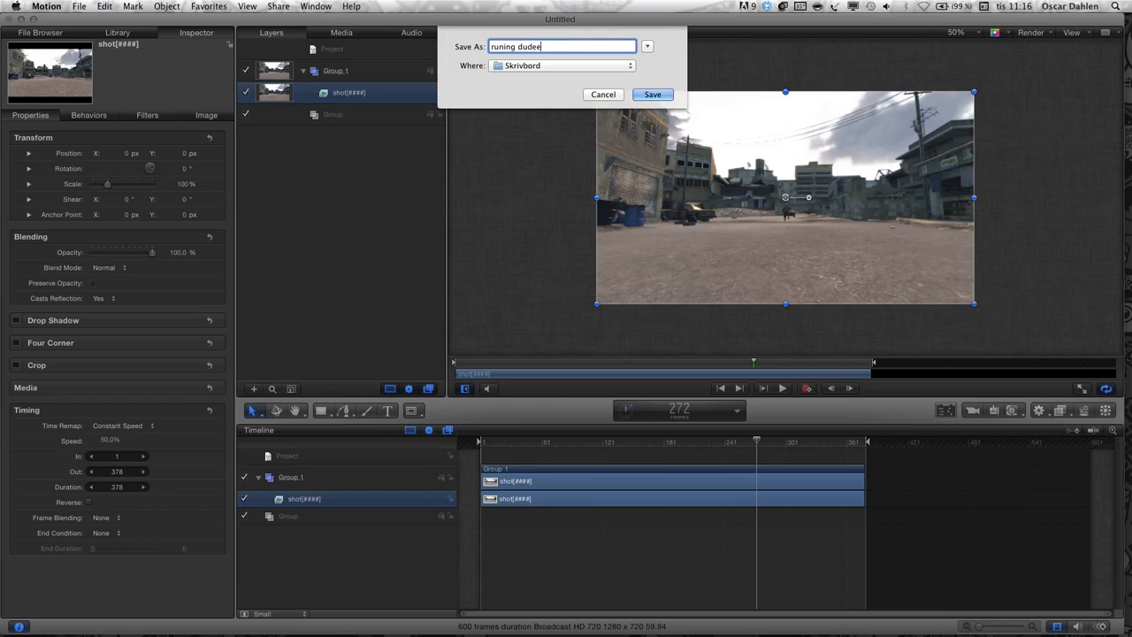
{"action": "type", "text": "ee"}
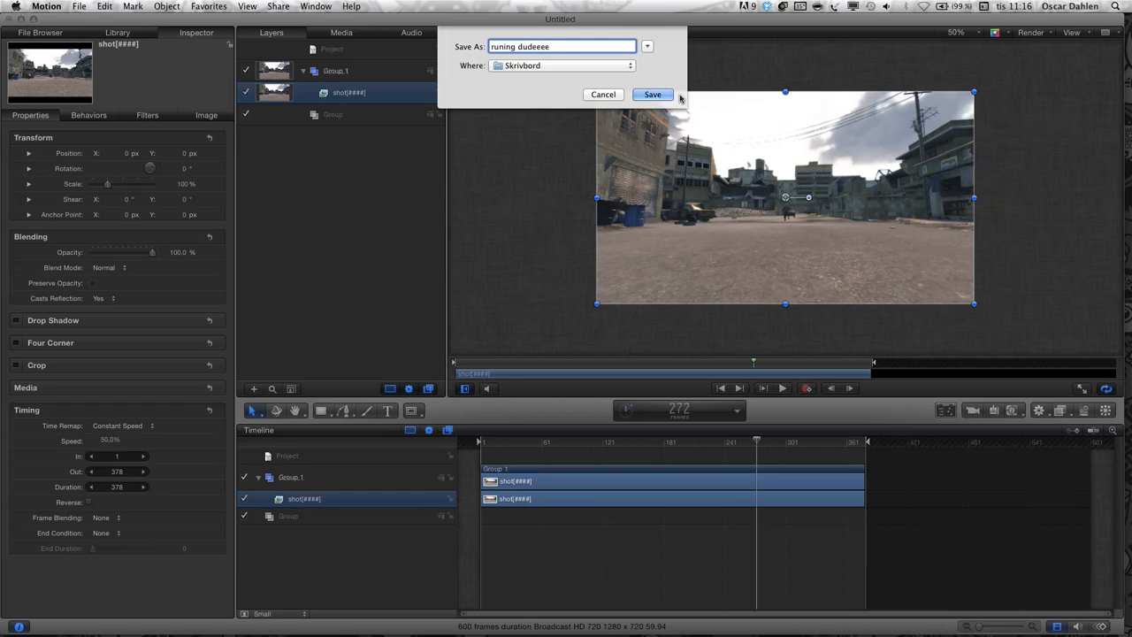
{"action": "left_click", "coordinate": [653, 95]}
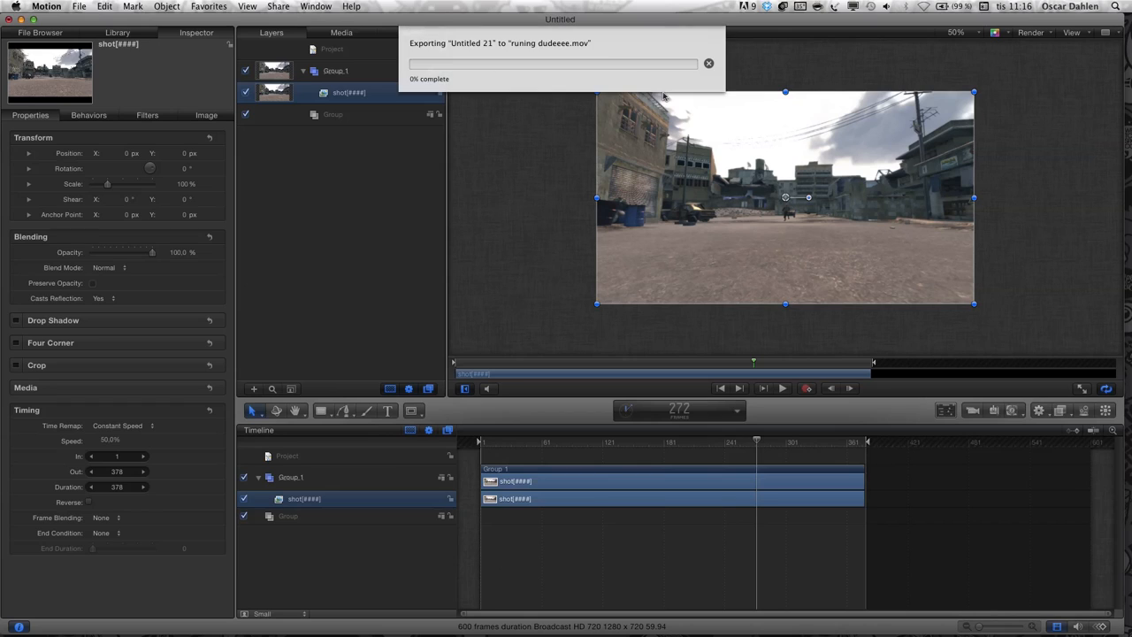